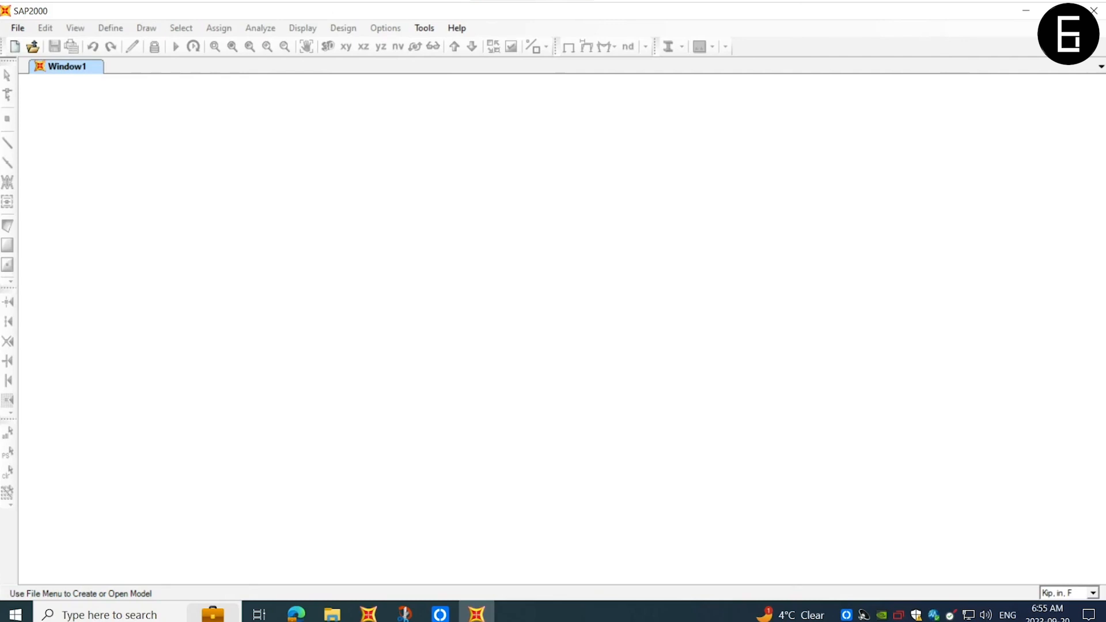
# - Switch the status-bar working units to KN, m, C
pyautogui.click(1095, 593)
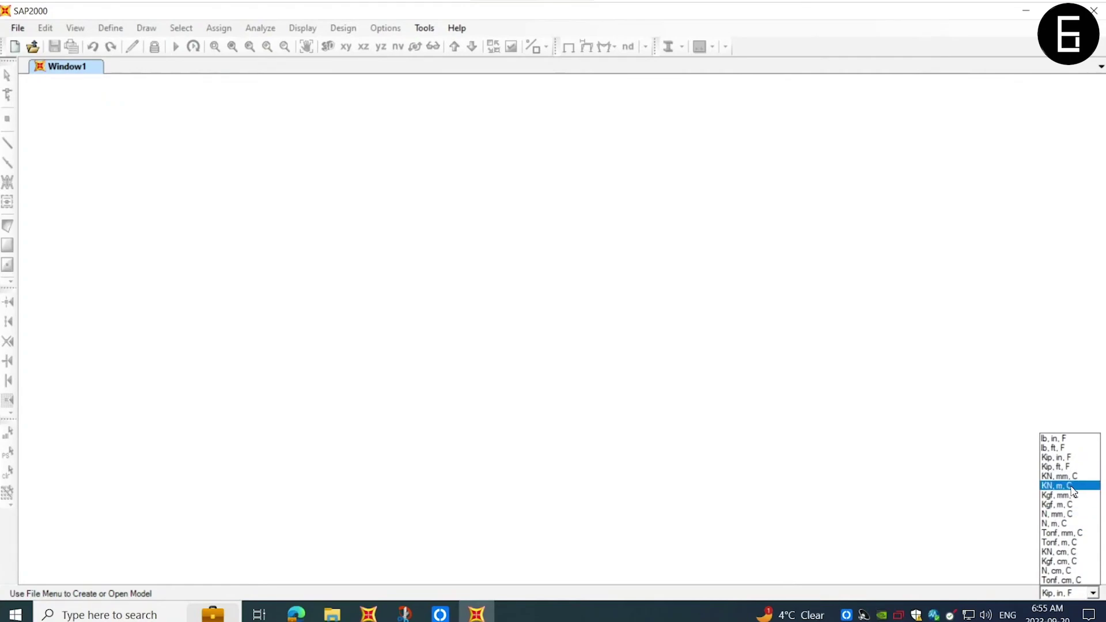
pyautogui.click(1059, 485)
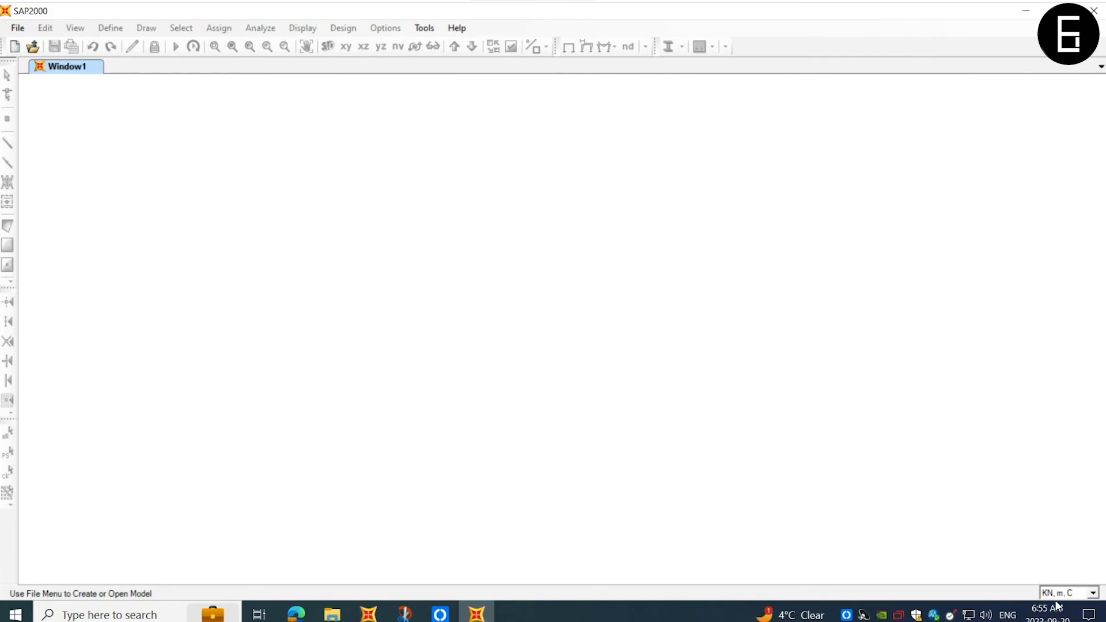
pyautogui.moveTo(168, 165)
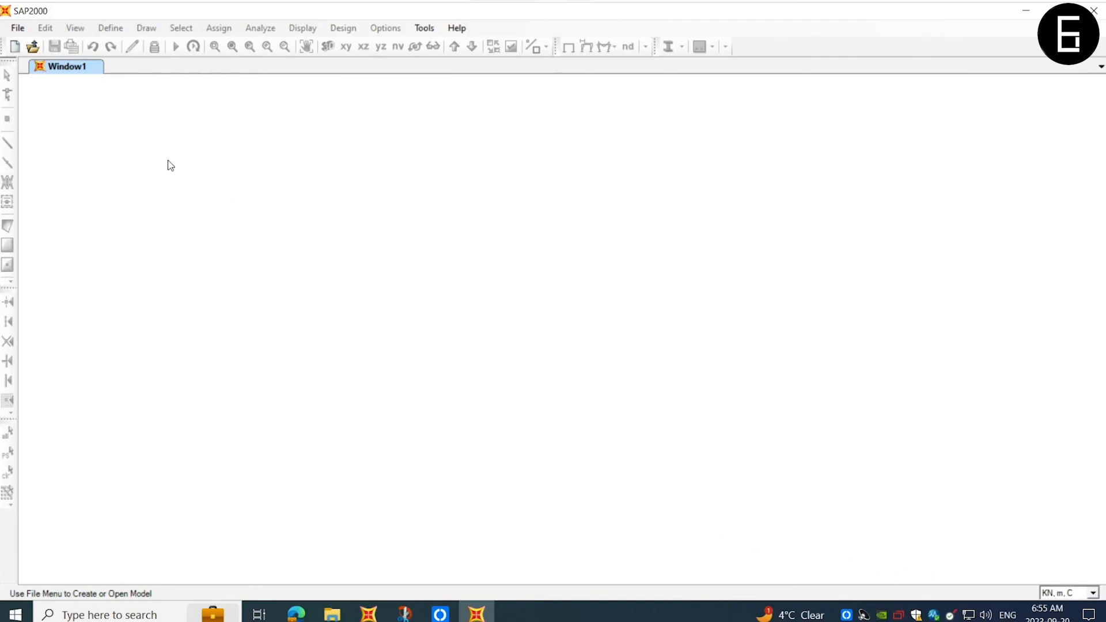
# - Start a new model from the Grid Only template
pyautogui.click(13, 44)
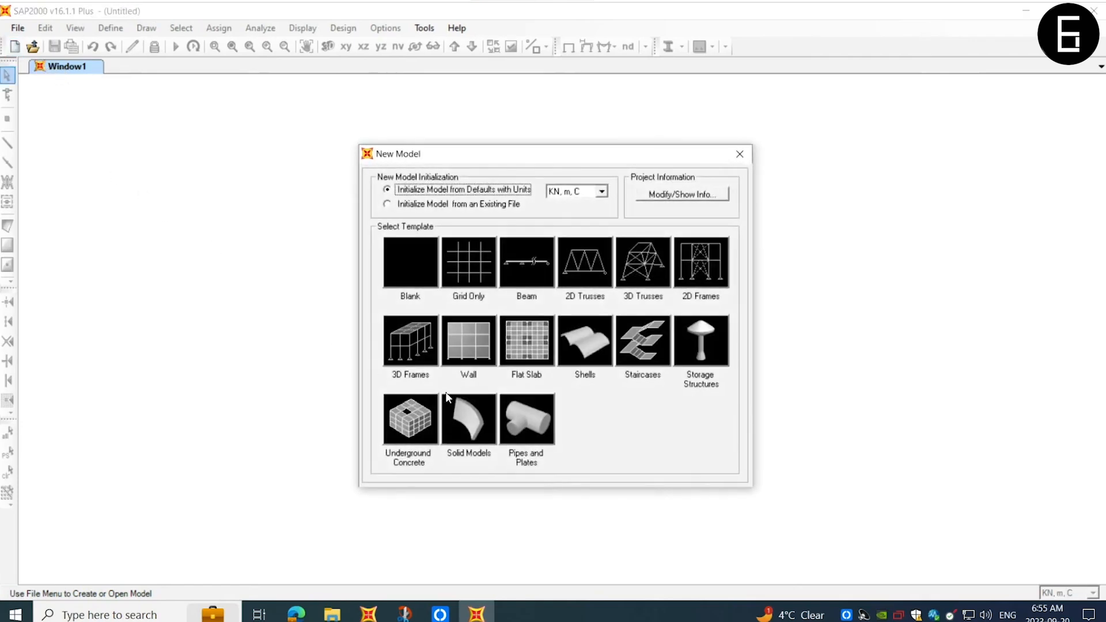
pyautogui.moveTo(461, 266)
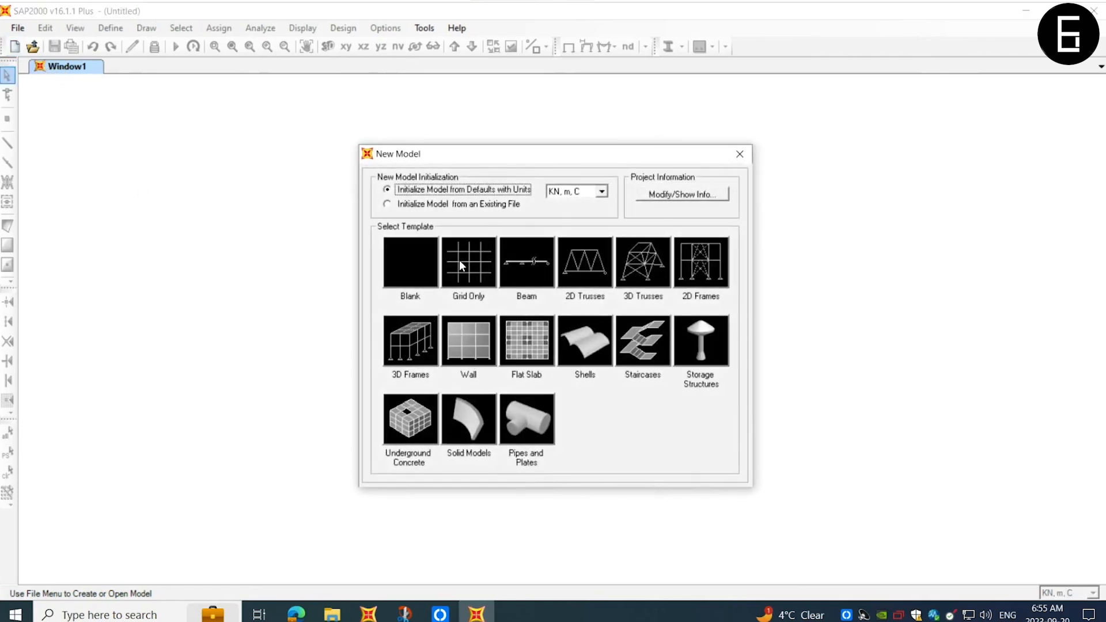
pyautogui.click(468, 262)
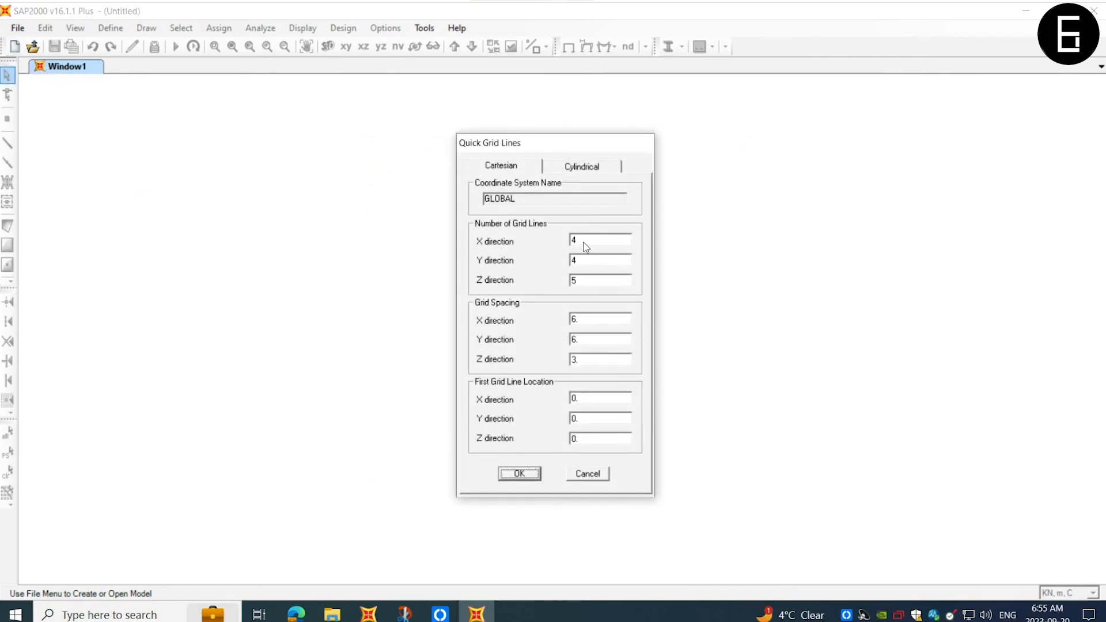
pyautogui.moveTo(573, 264)
pyautogui.write('2')
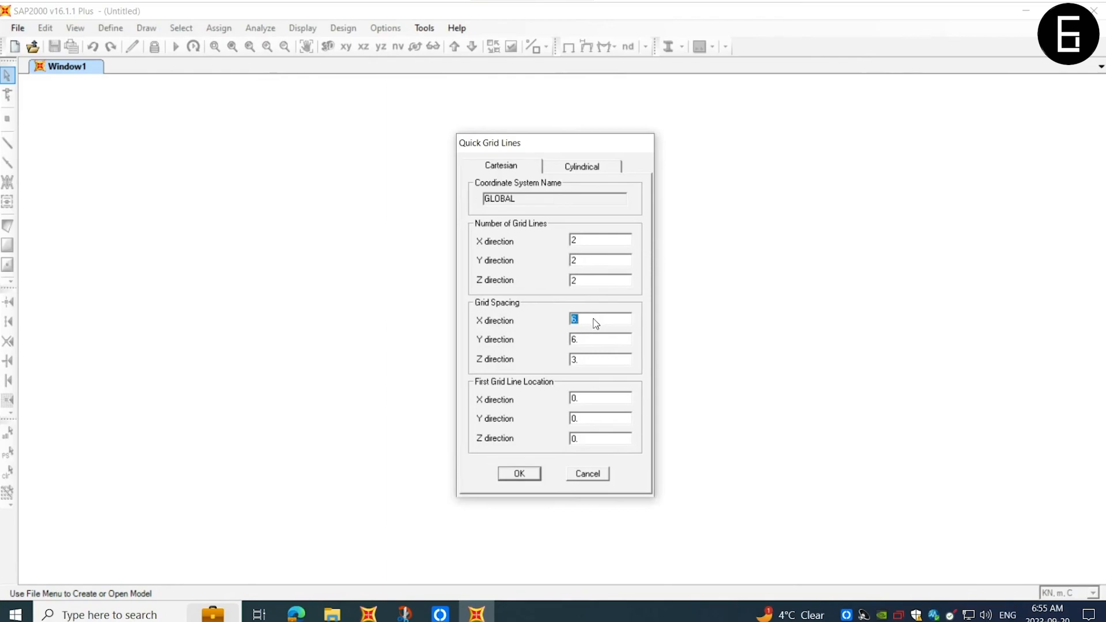
pyautogui.moveTo(584, 349)
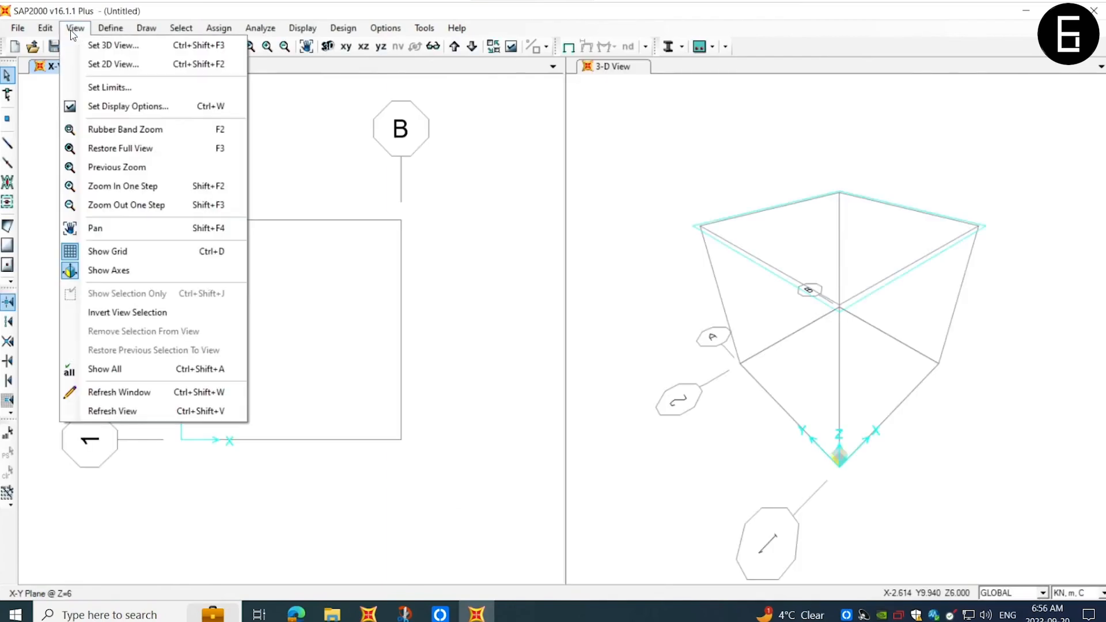
# - Set the 2D view to the X-Z plane at Y=0
pyautogui.click(113, 64)
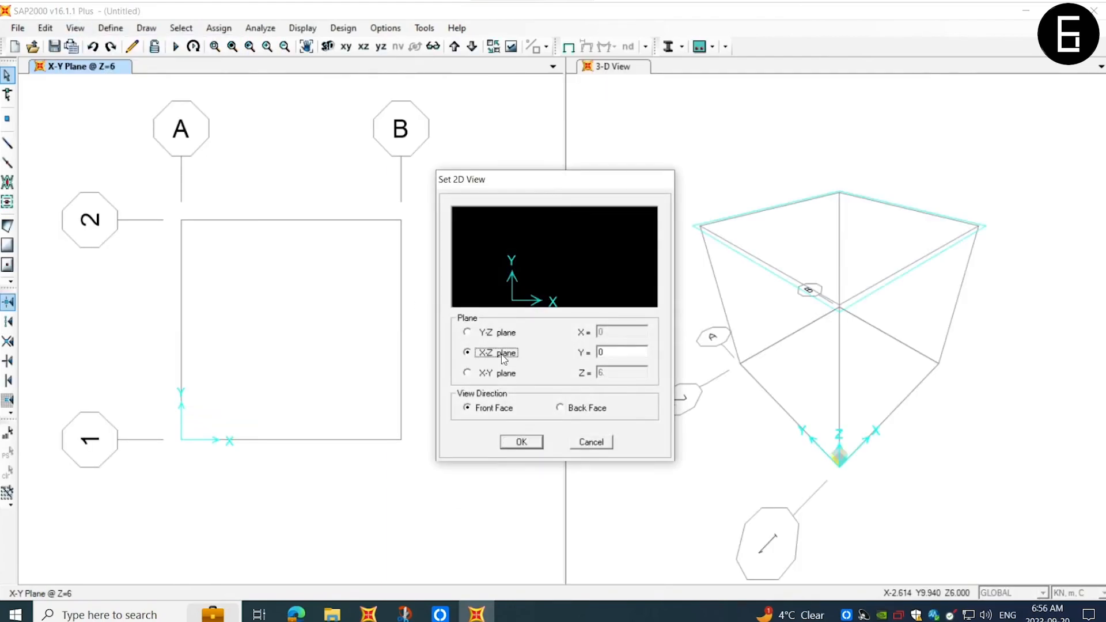
pyautogui.moveTo(772, 443)
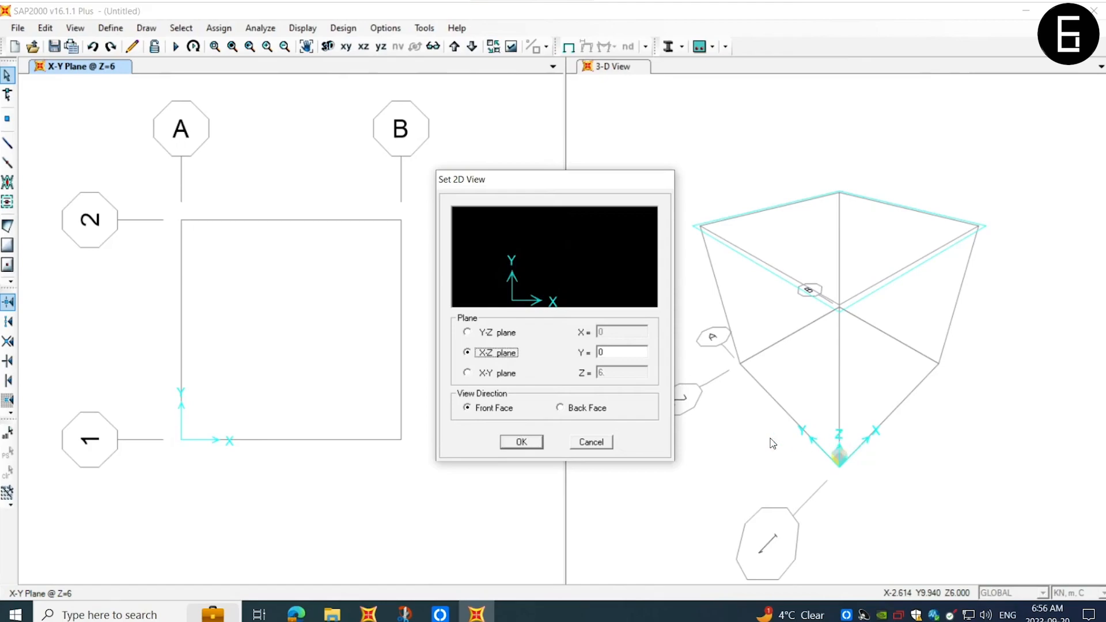
pyautogui.click(521, 442)
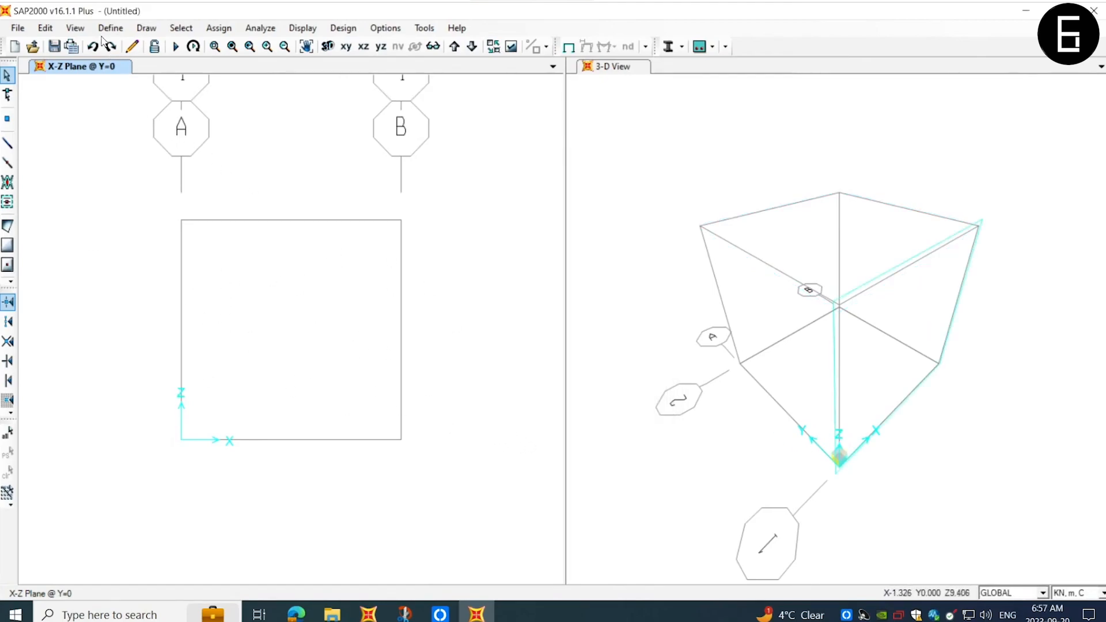
# - Import the W310X60 wide-flange section (A992Fy50) from the CISC10.pro library
pyautogui.click(111, 28)
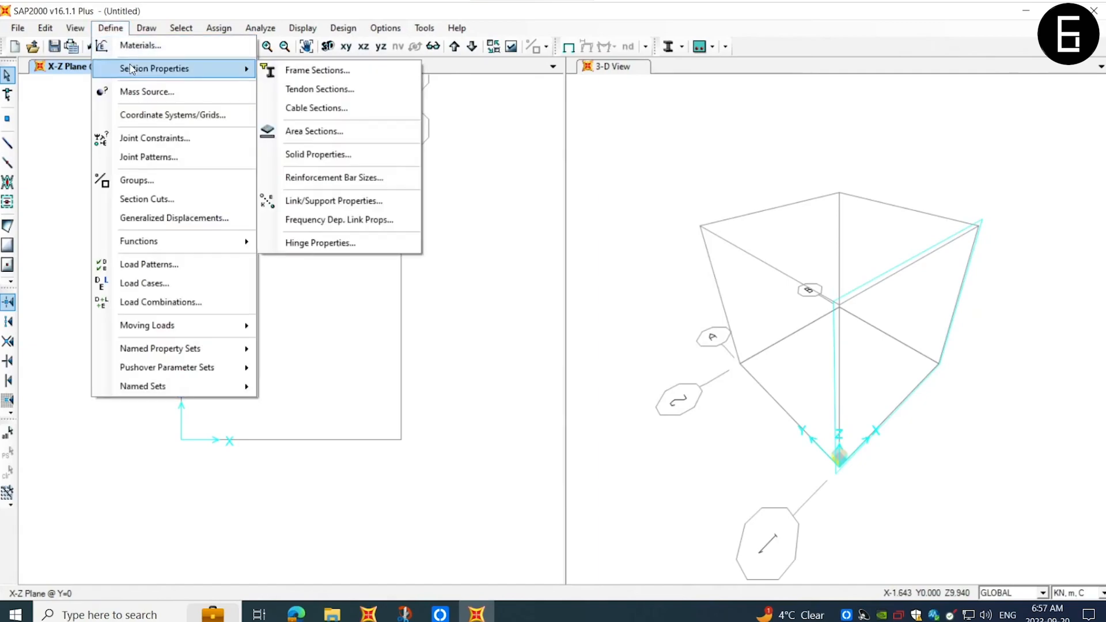
pyautogui.moveTo(318, 73)
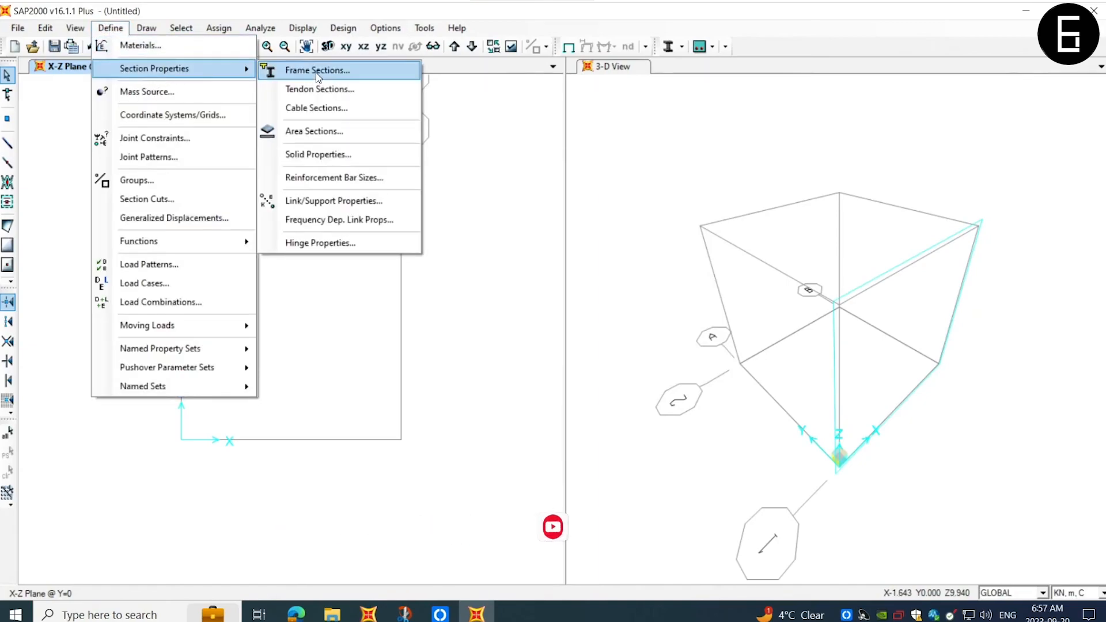
pyautogui.click(317, 70)
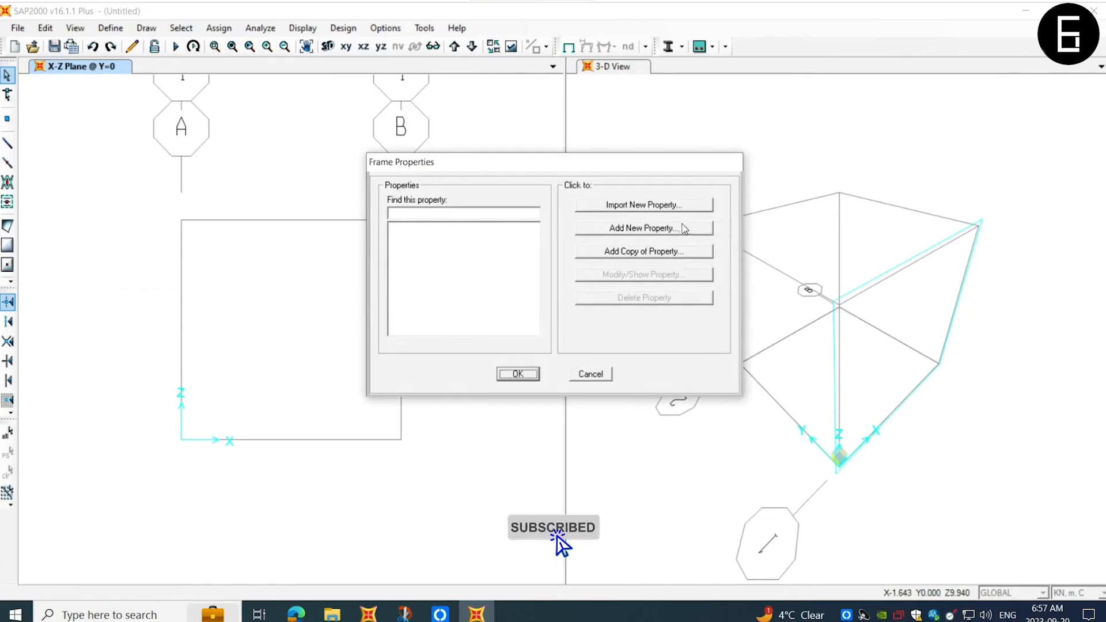
pyautogui.click(644, 205)
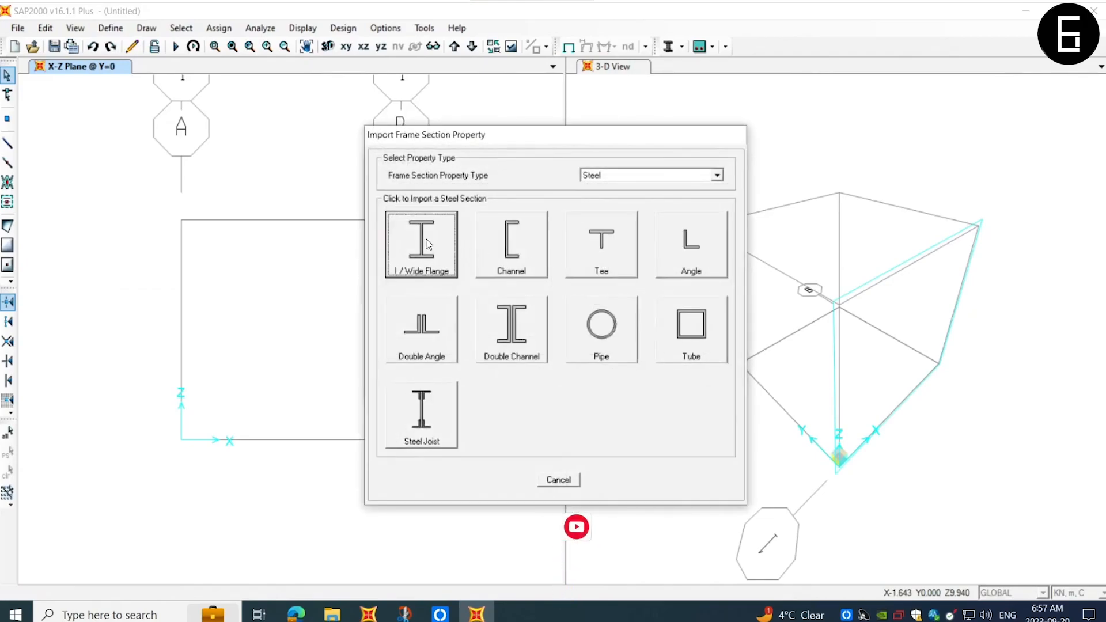
pyautogui.click(559, 480)
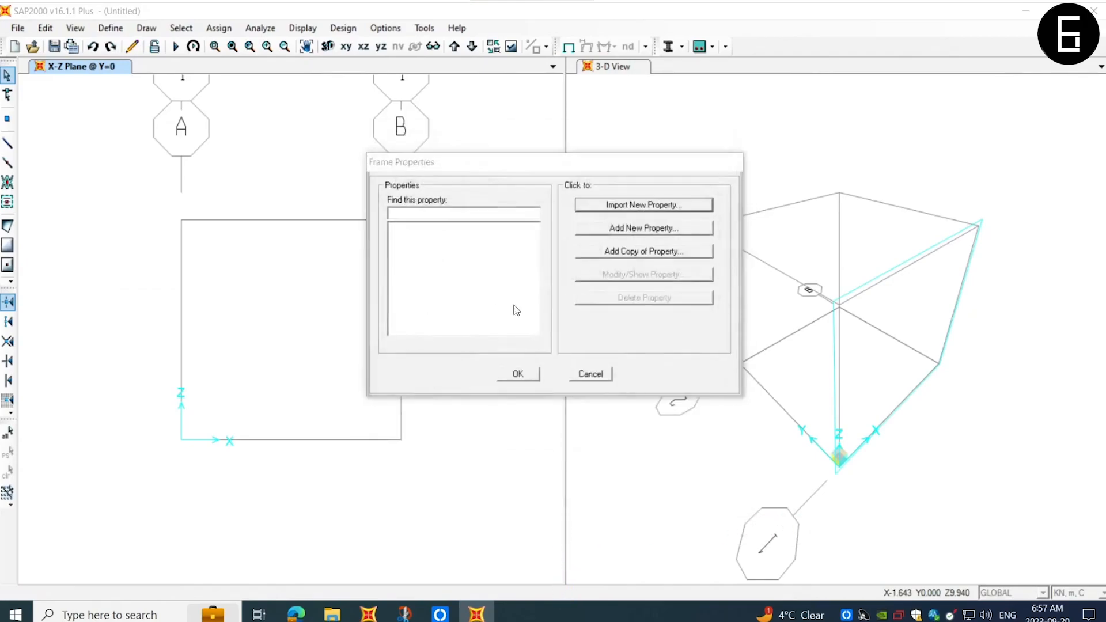
pyautogui.click(643, 205)
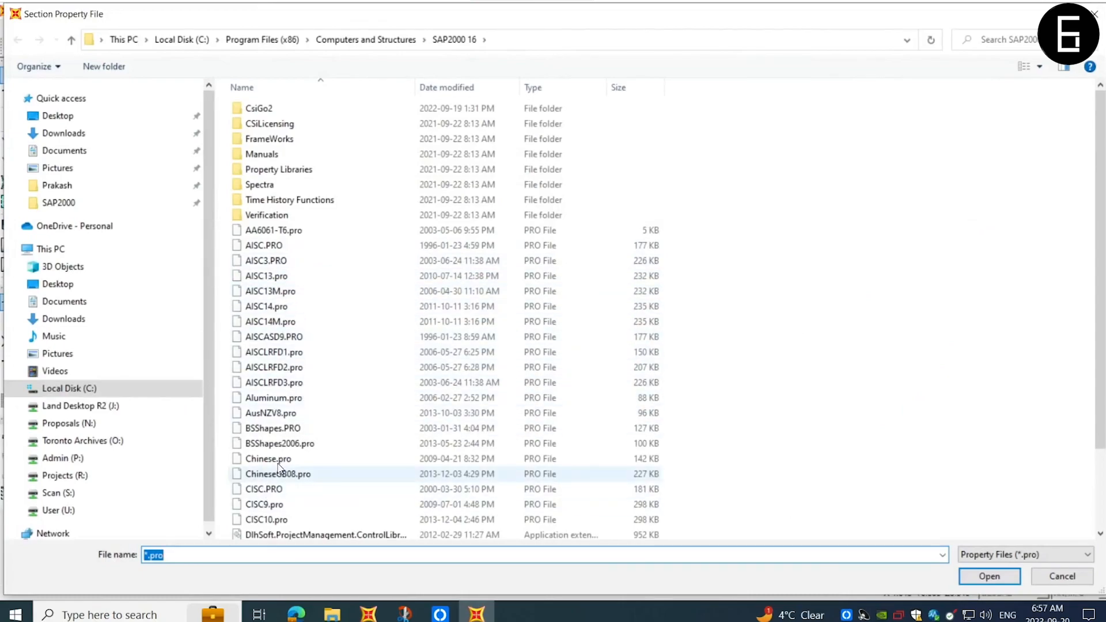
pyautogui.scroll(-3)
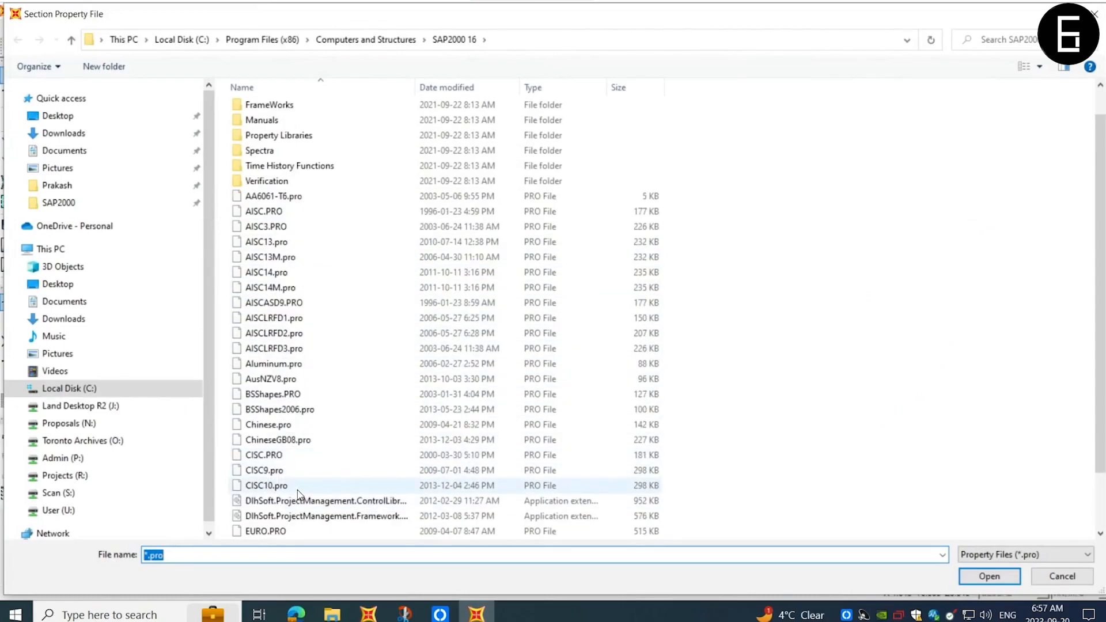
pyautogui.click(266, 486)
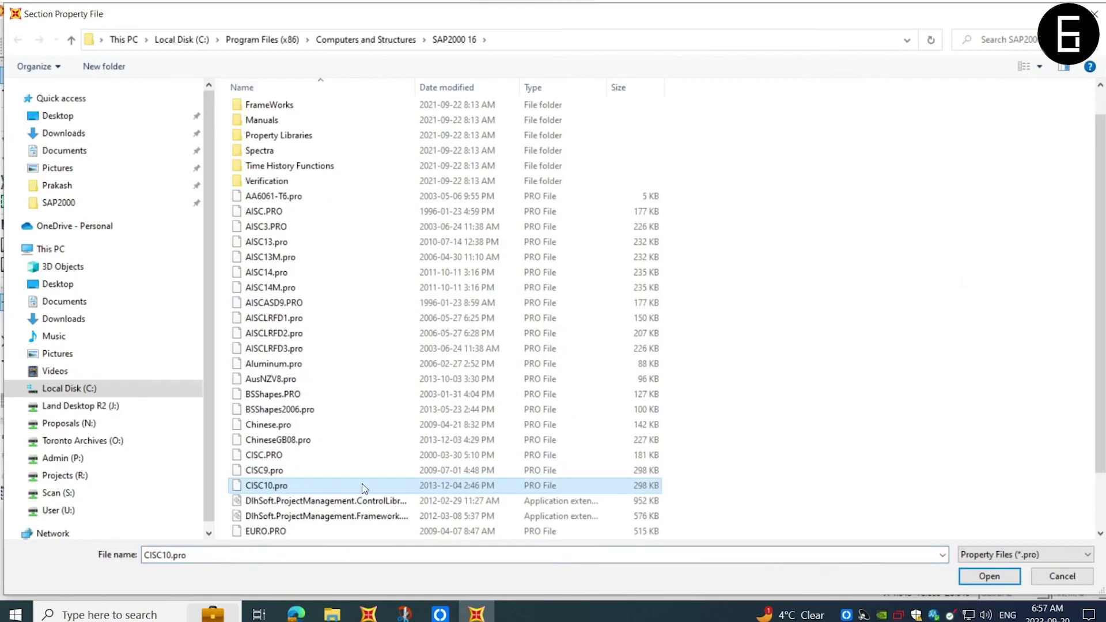
pyautogui.click(990, 577)
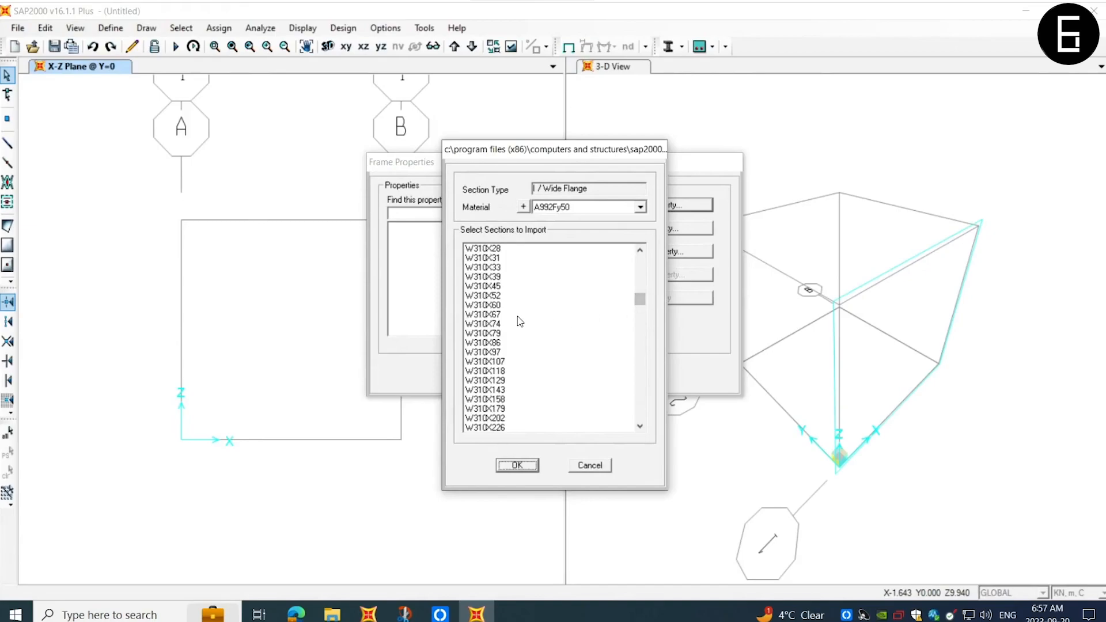
pyautogui.click(486, 305)
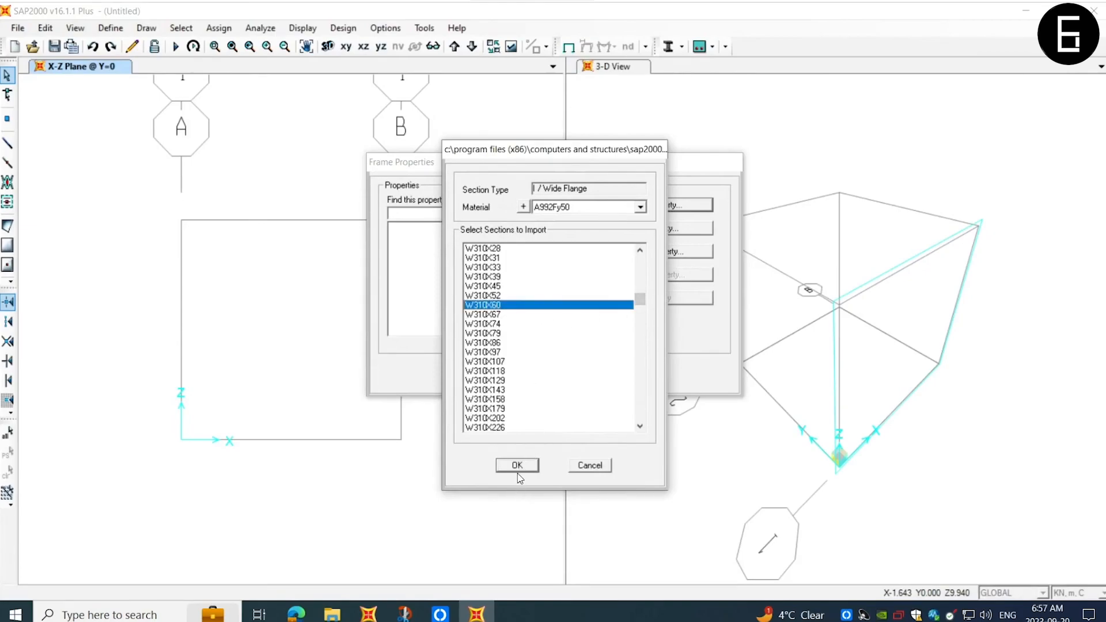
pyautogui.click(517, 465)
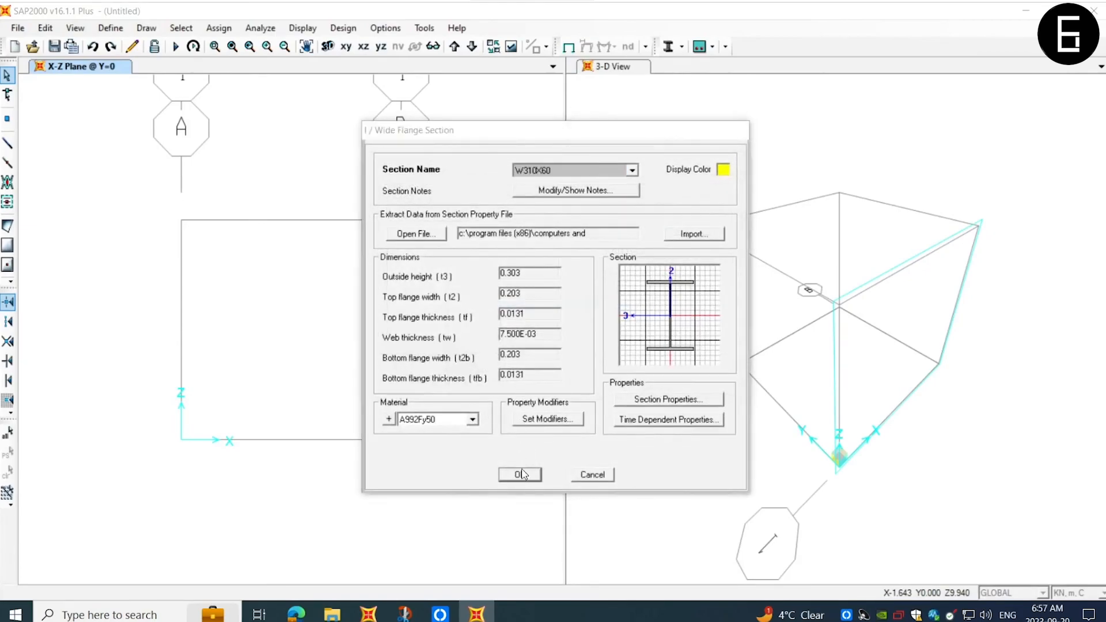
# - Accept W310X60 and import the L76X64X6.4 angle section for the braces
pyautogui.click(694, 233)
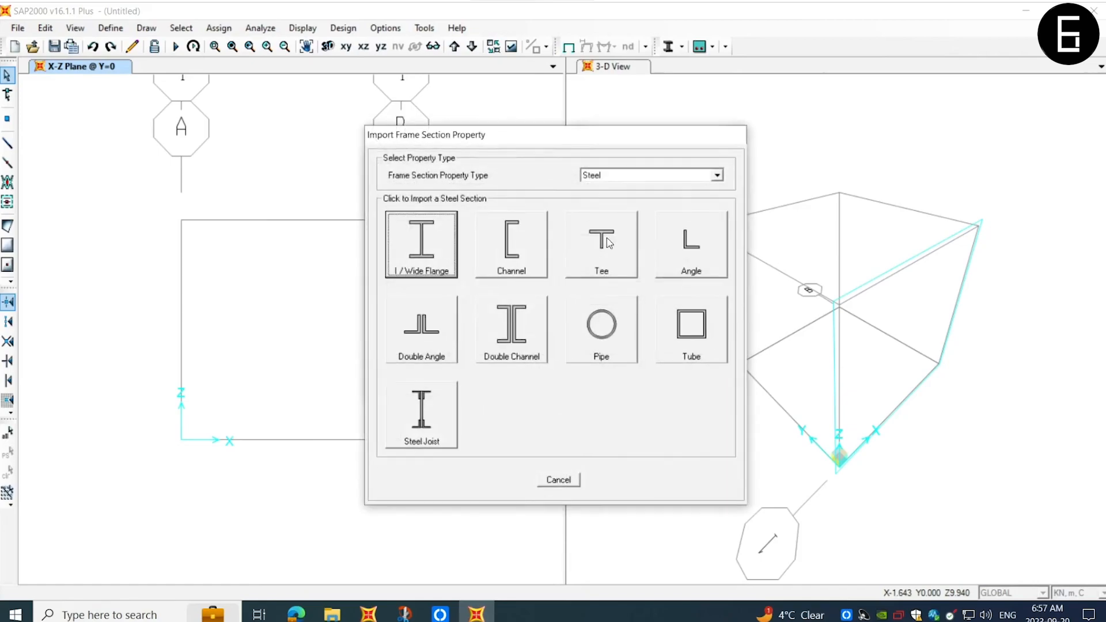
pyautogui.moveTo(680, 246)
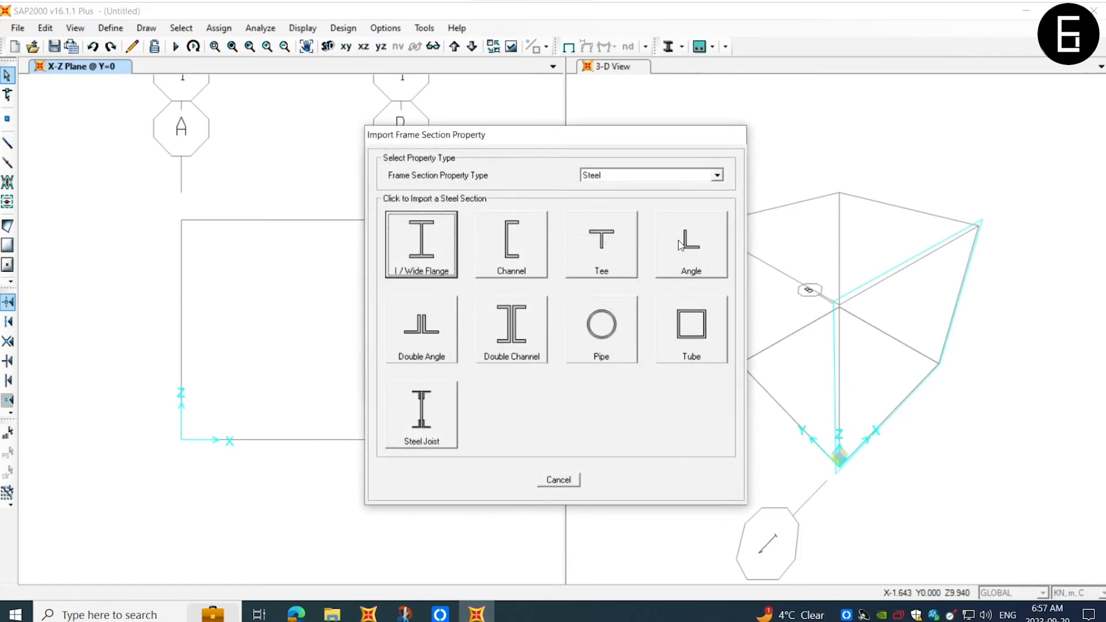
pyautogui.click(691, 243)
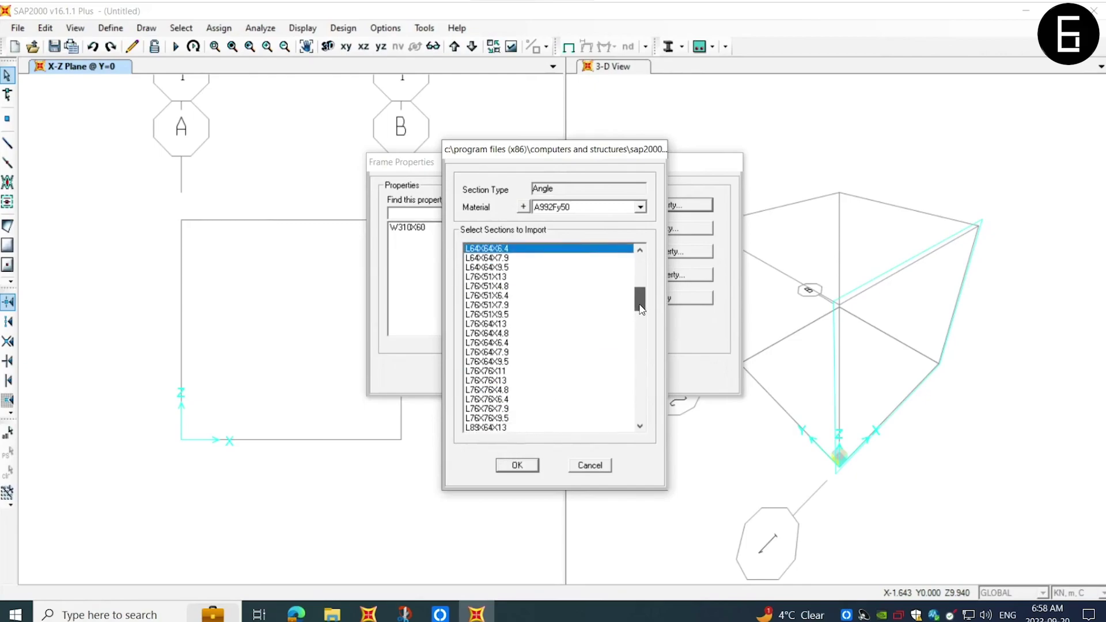
pyautogui.click(509, 324)
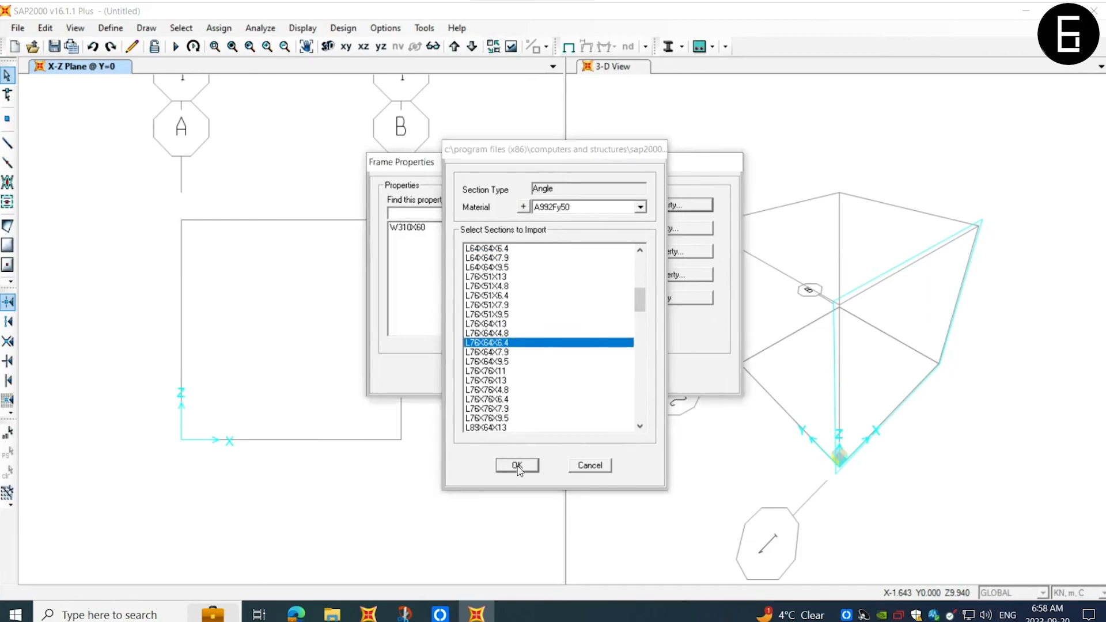
pyautogui.click(518, 466)
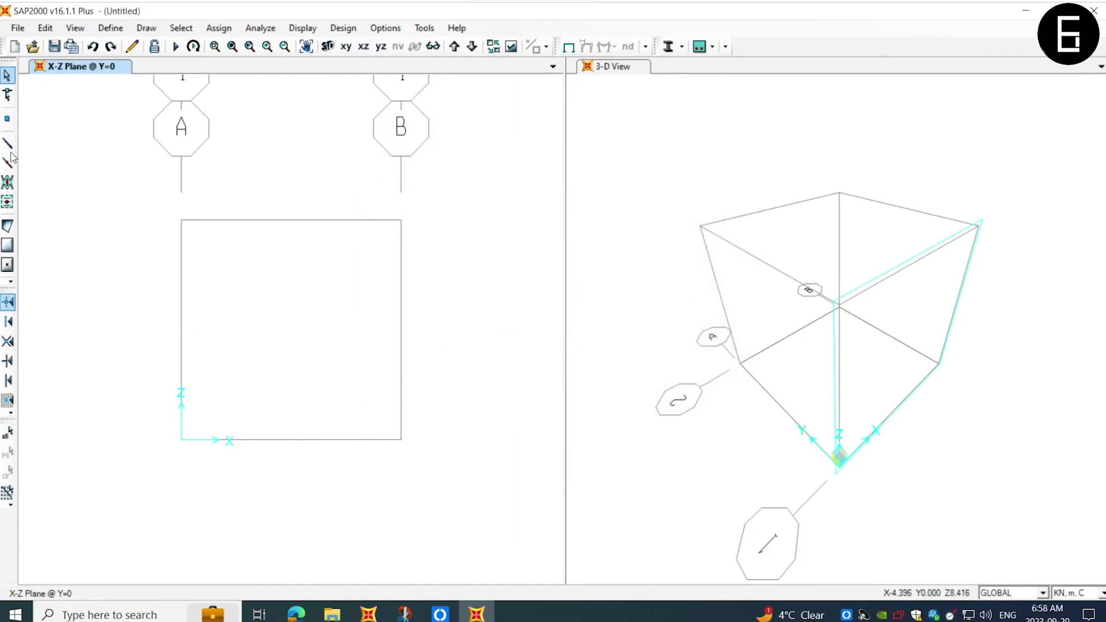
# - Draw the W310X60 columns and top beam with pinned moment releases
pyautogui.click(8, 159)
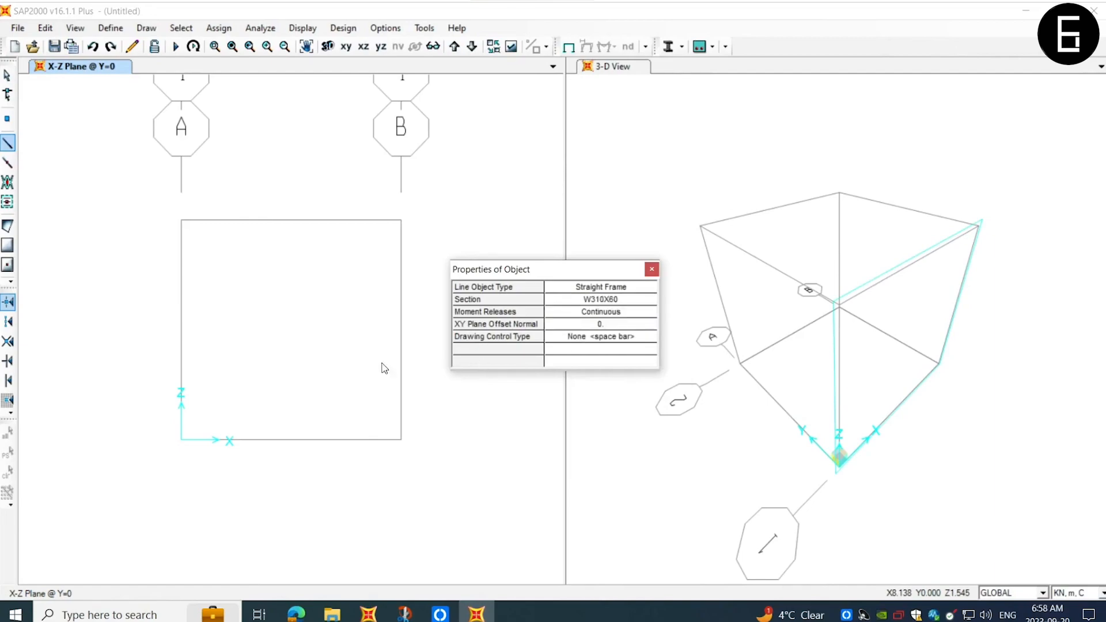
pyautogui.click(648, 313)
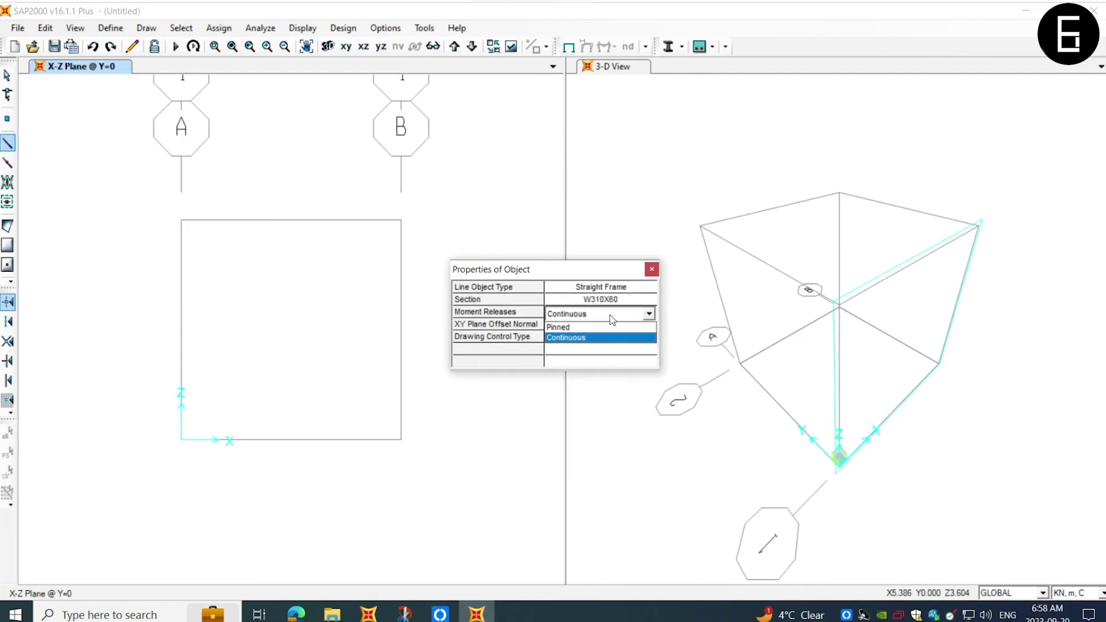
pyautogui.click(558, 327)
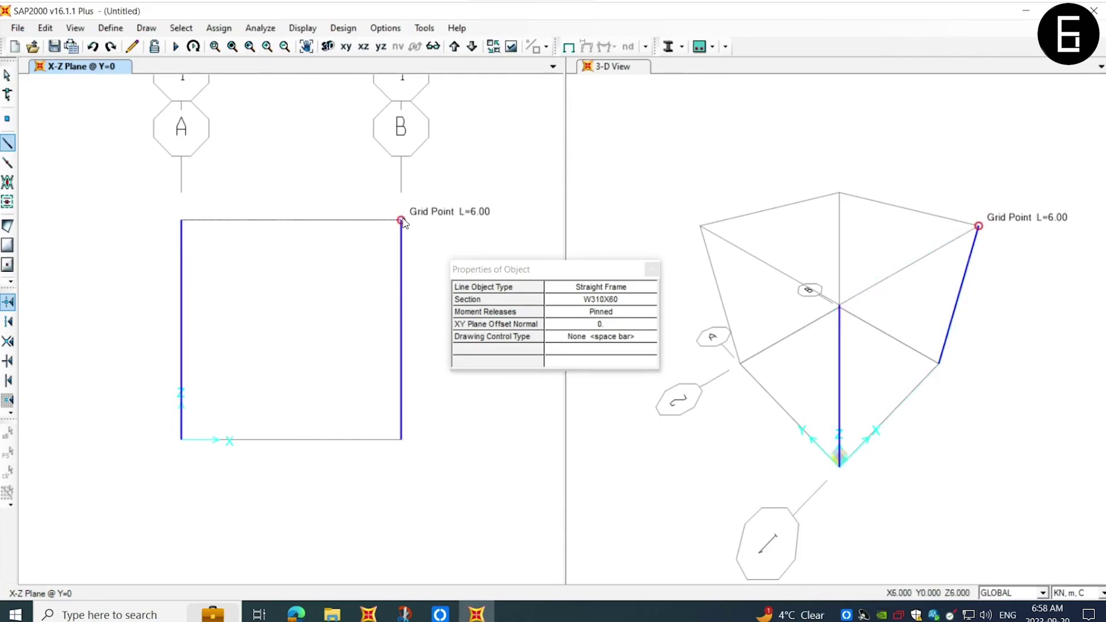
pyautogui.click(7, 92)
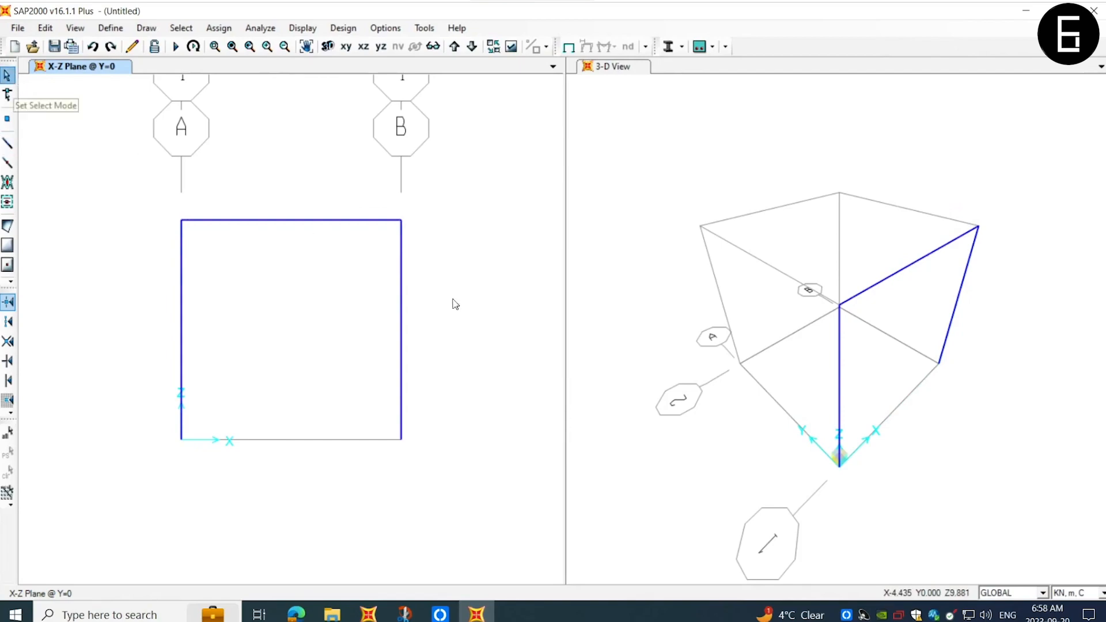
# - Draw the two crossing L76X64X6.4 diagonal braces
pyautogui.click(8, 142)
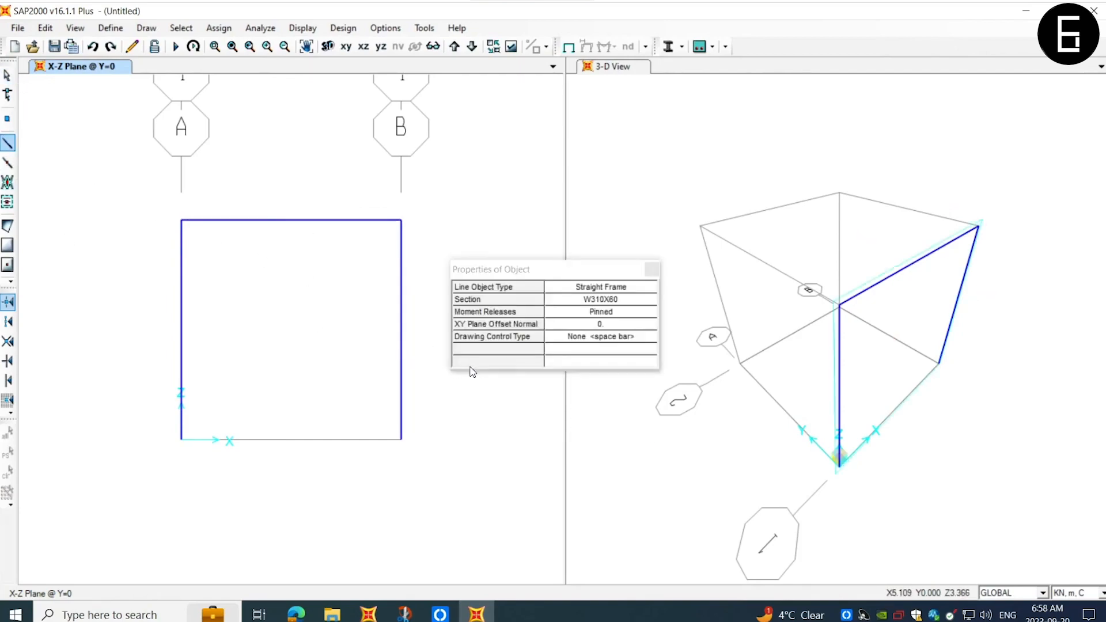
pyautogui.click(648, 299)
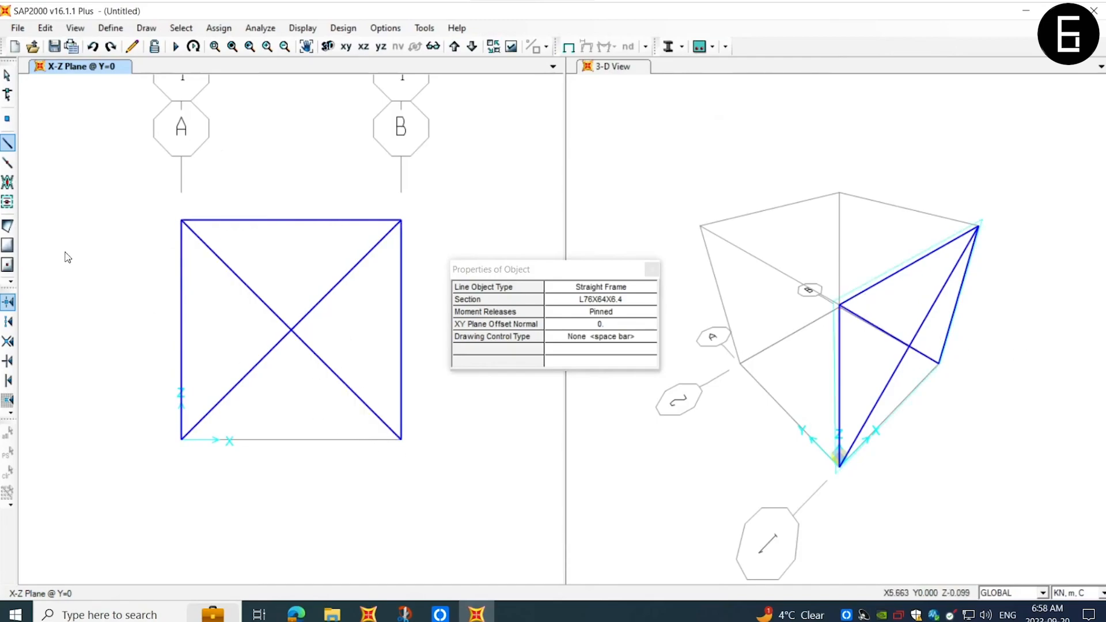
pyautogui.click(181, 438)
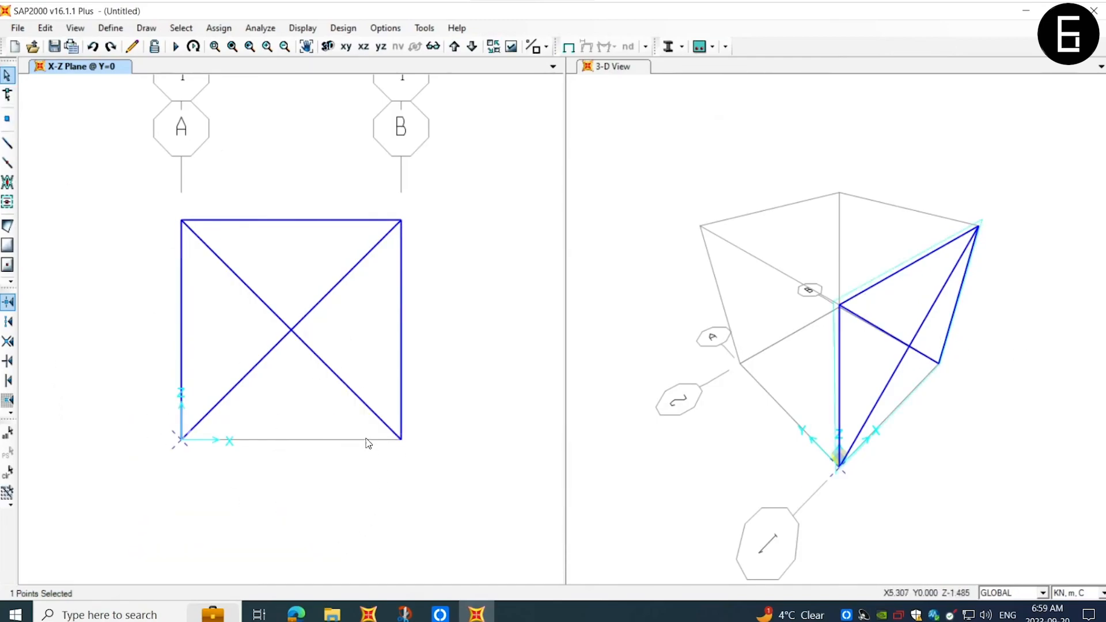
# - Select both base joints and assign them pinned restraints
pyautogui.click(217, 28)
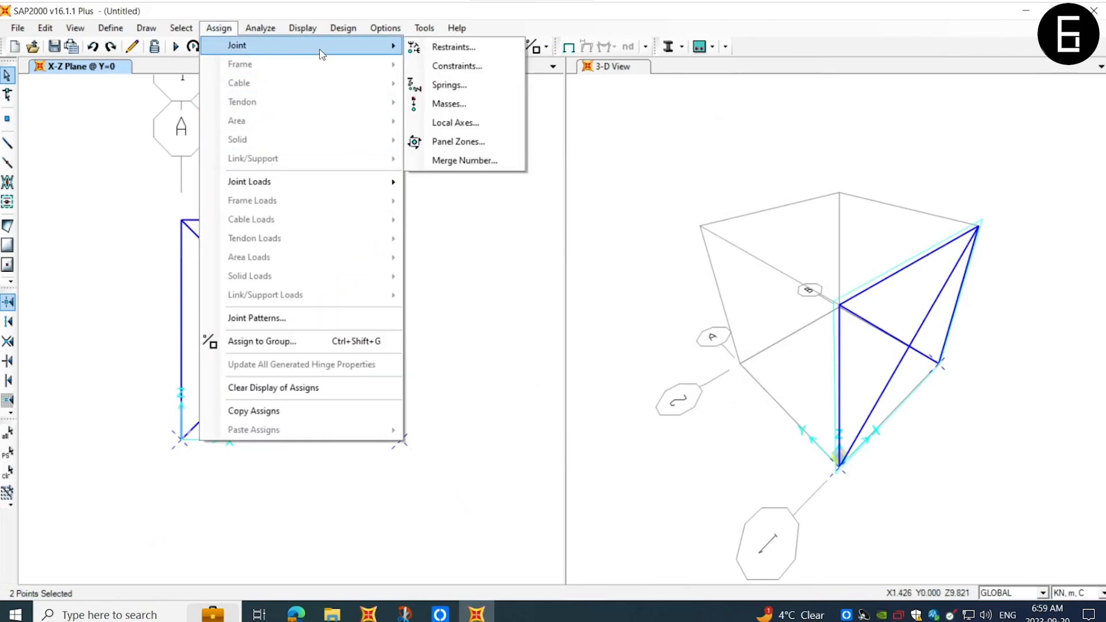
pyautogui.moveTo(471, 47)
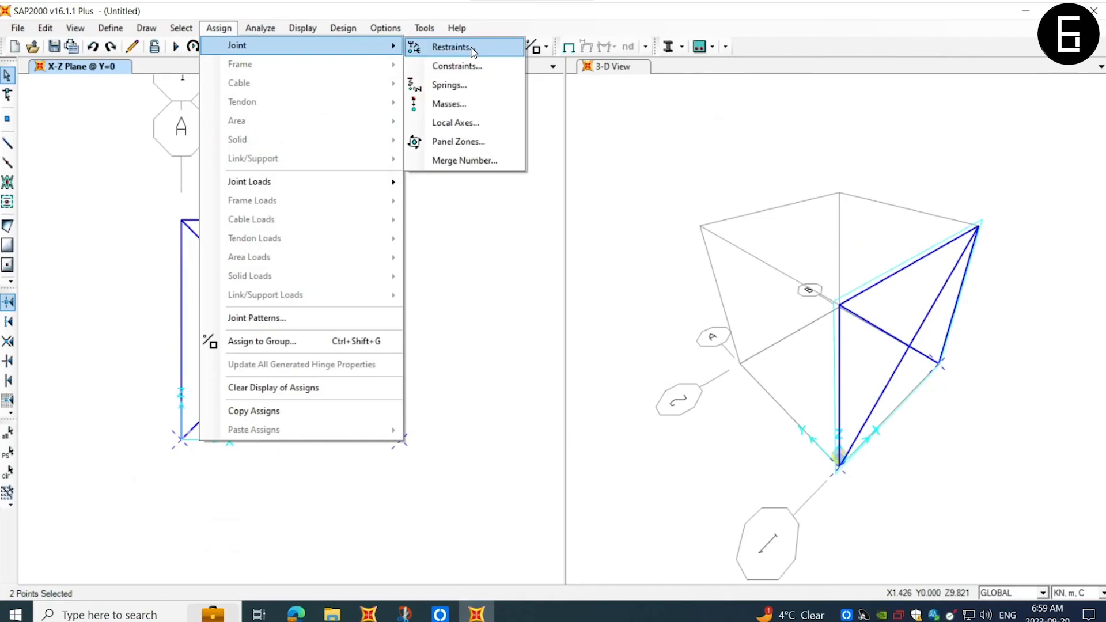
pyautogui.click(449, 48)
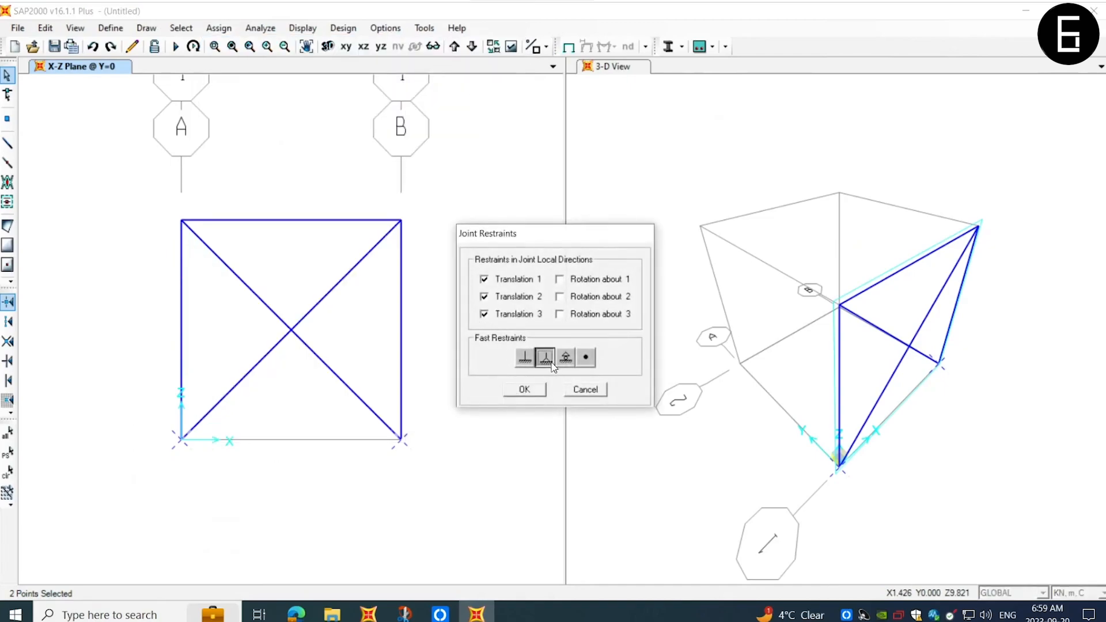
pyautogui.click(525, 390)
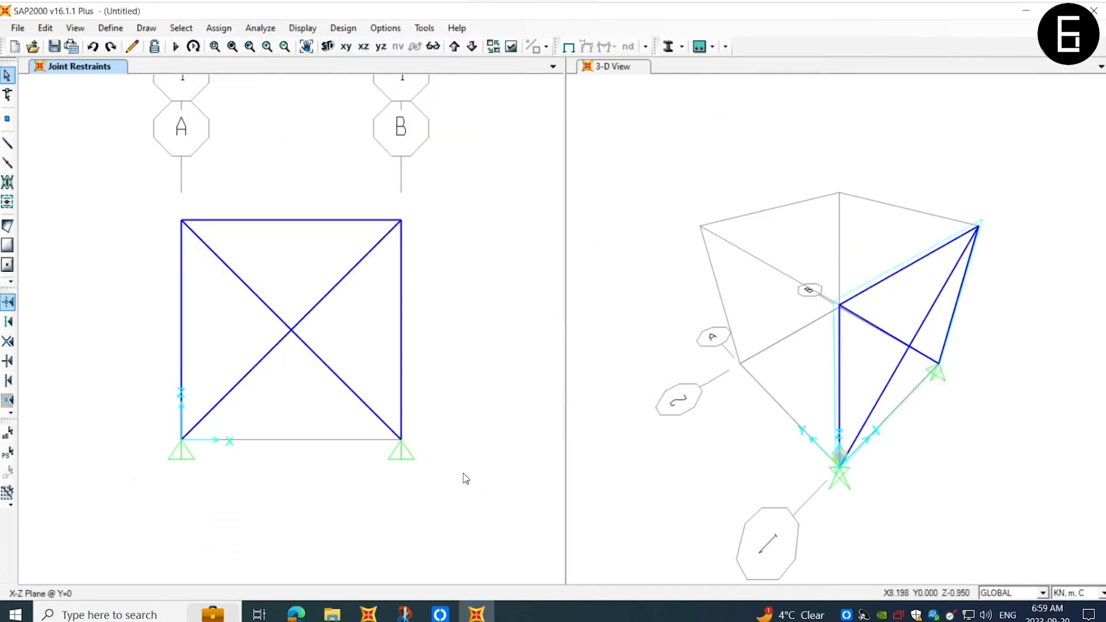
pyautogui.click(218, 27)
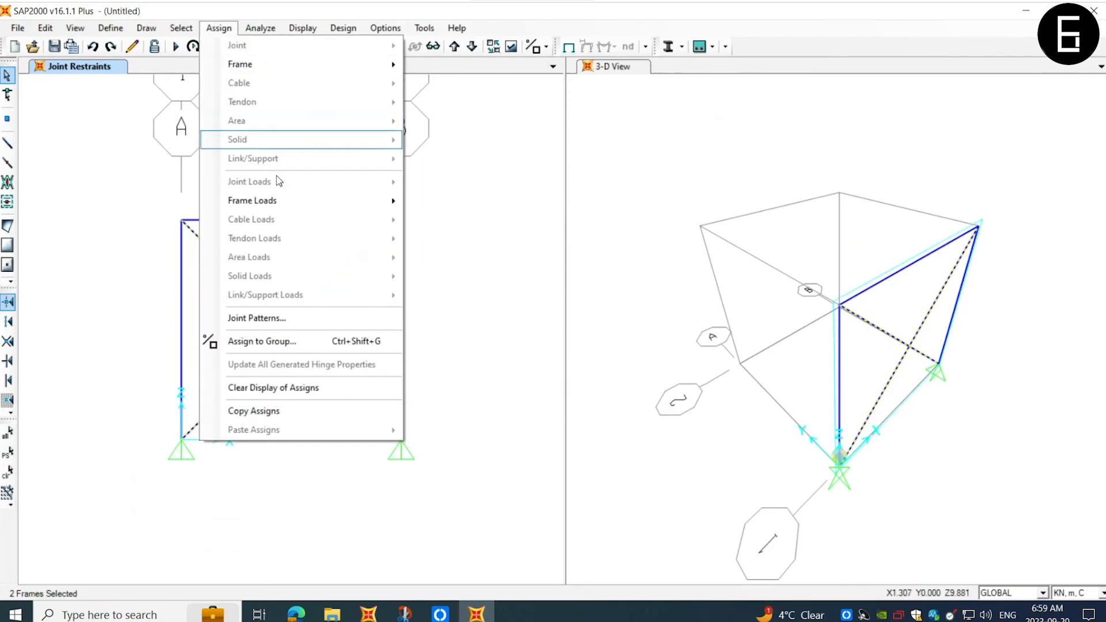
pyautogui.moveTo(240, 64)
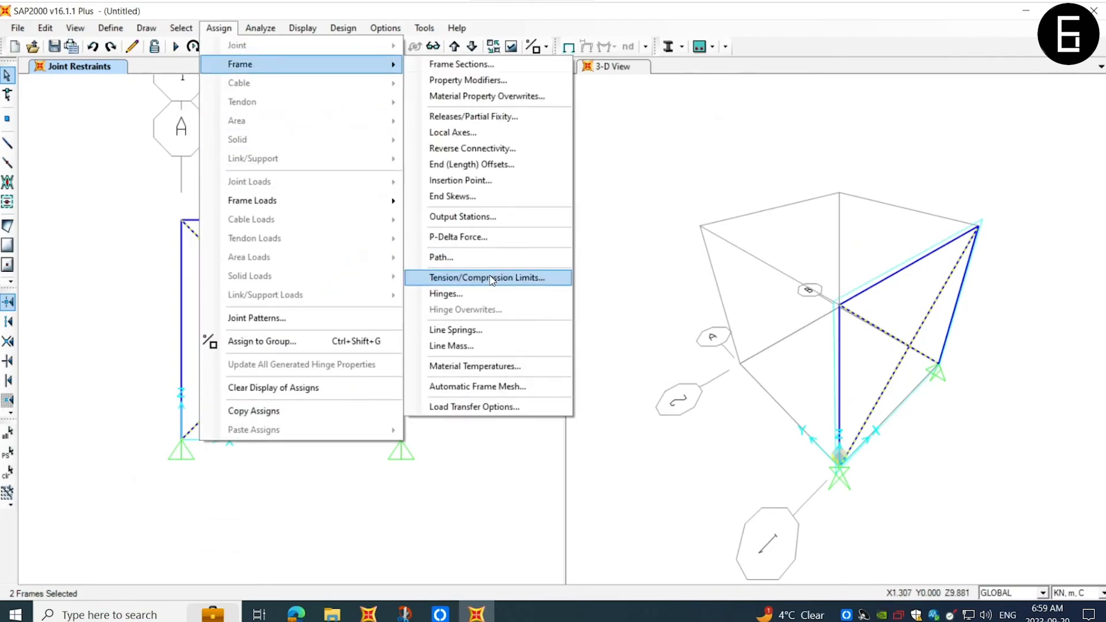
# - Set a compression limit of 0 on both diagonal braces
pyautogui.click(491, 277)
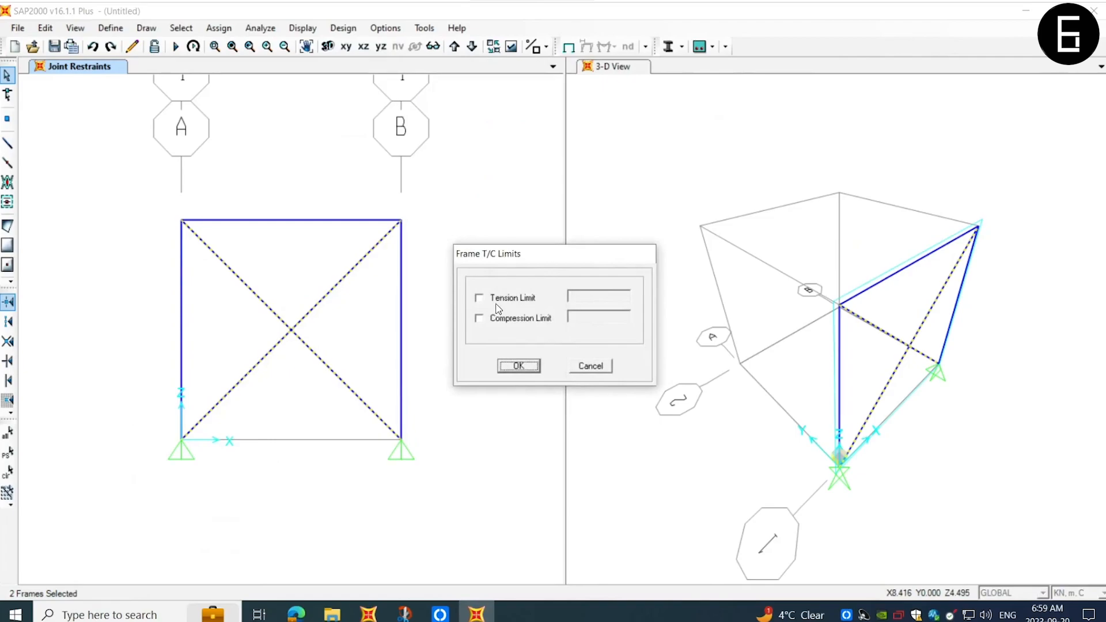
pyautogui.click(479, 318)
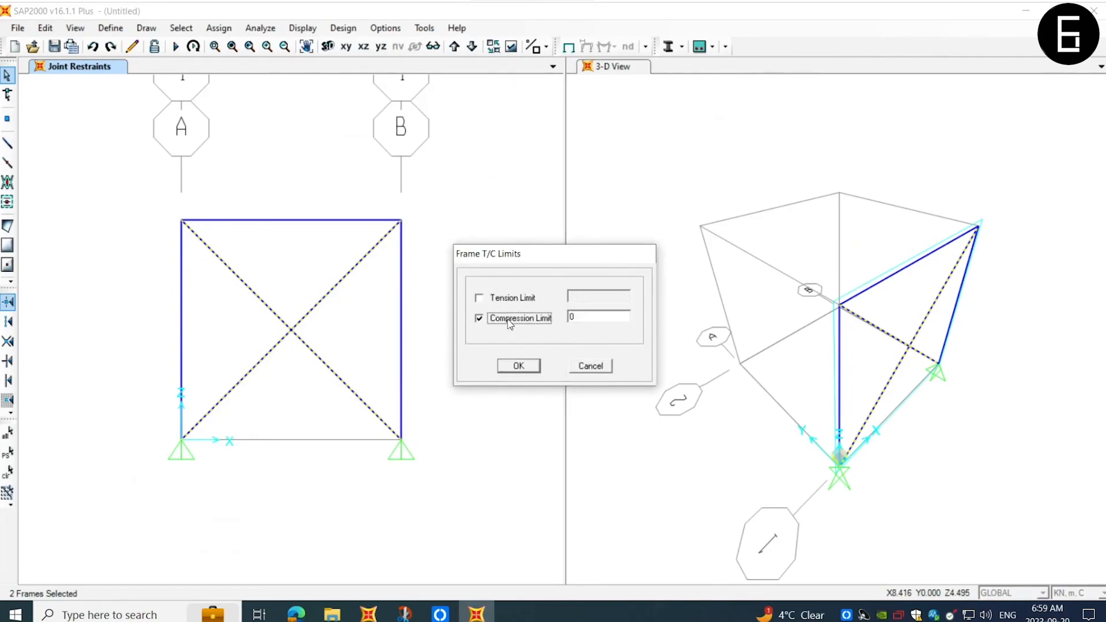
pyautogui.moveTo(550, 309)
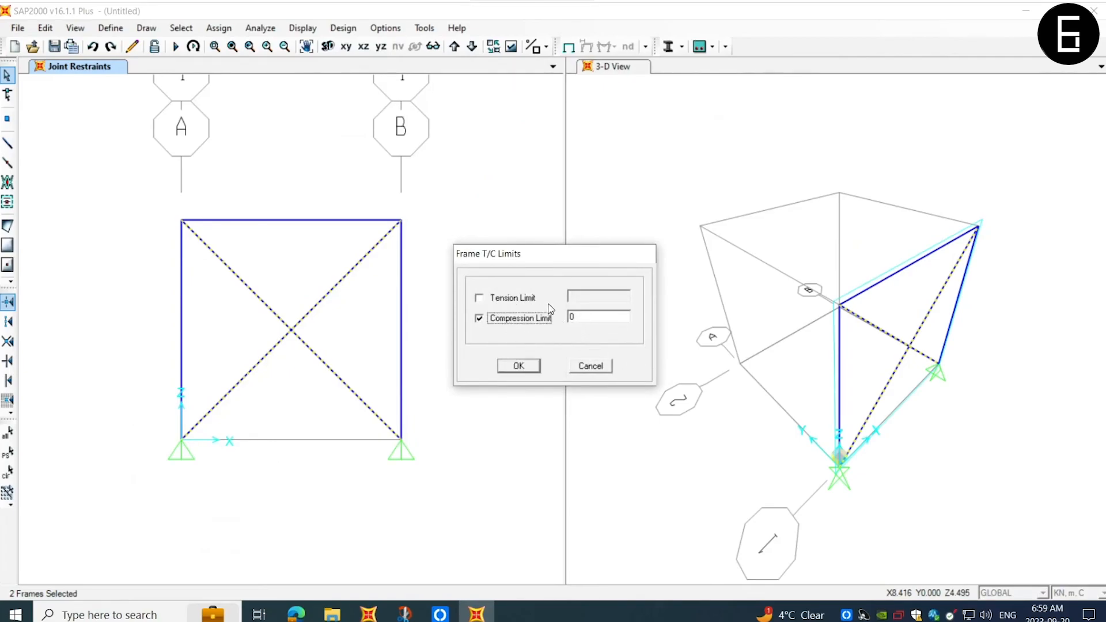
pyautogui.click(518, 366)
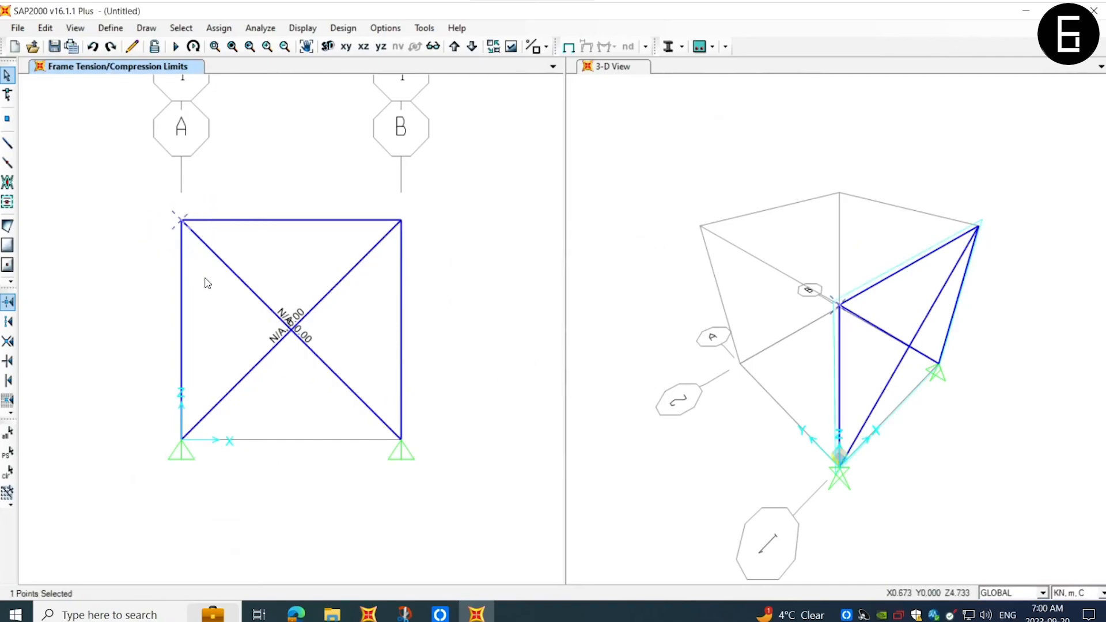
pyautogui.moveTo(191, 201)
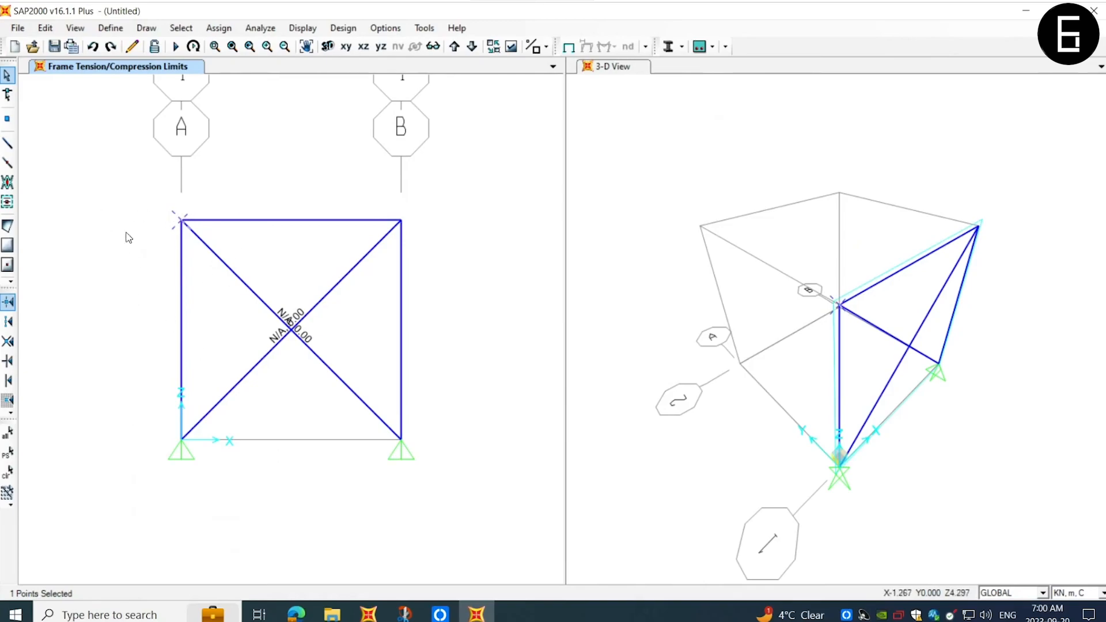
pyautogui.moveTo(207, 235)
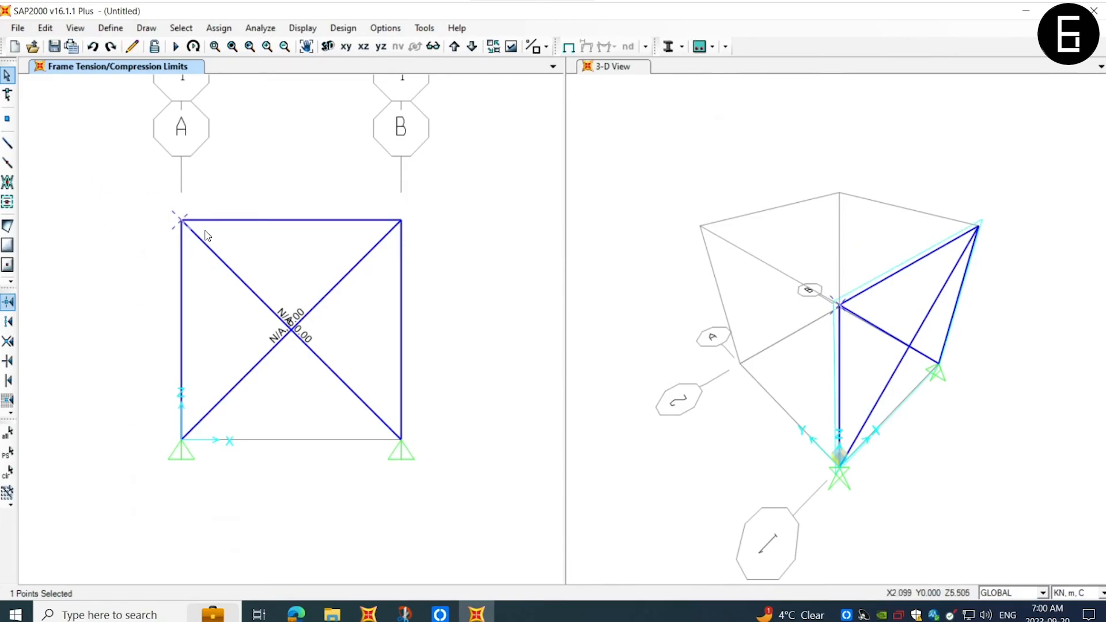
# - Open the load pattern definitions, showing the default DEAD pattern
pyautogui.click(218, 27)
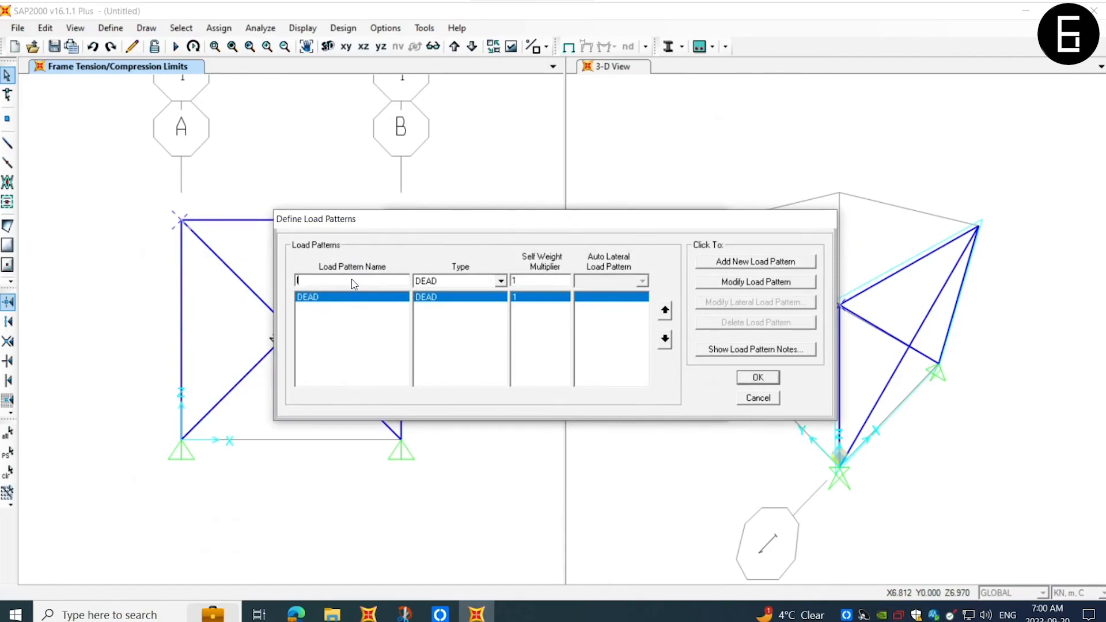
# - Add a 'lateral' load pattern and apply a 20 kN global X joint force
pyautogui.write('lateral')
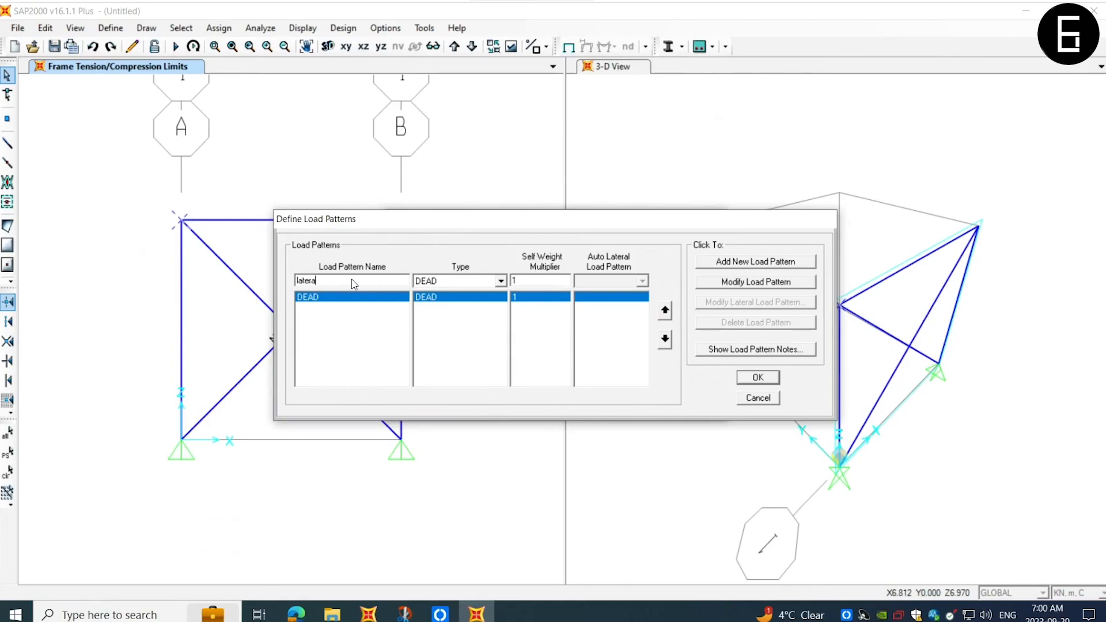
pyautogui.click(499, 281)
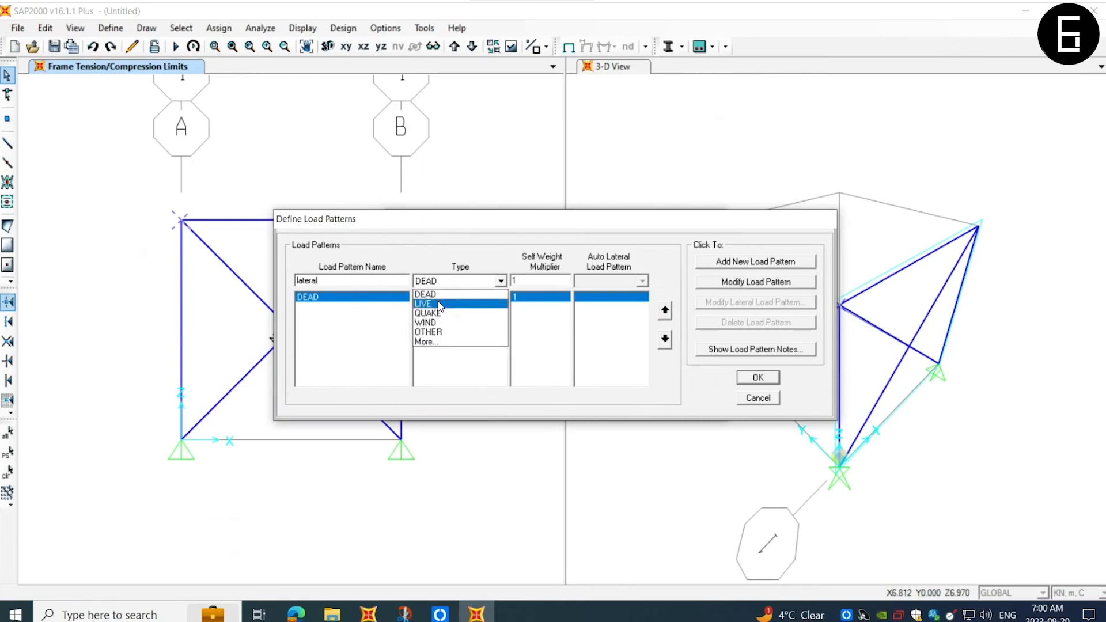
pyautogui.click(423, 304)
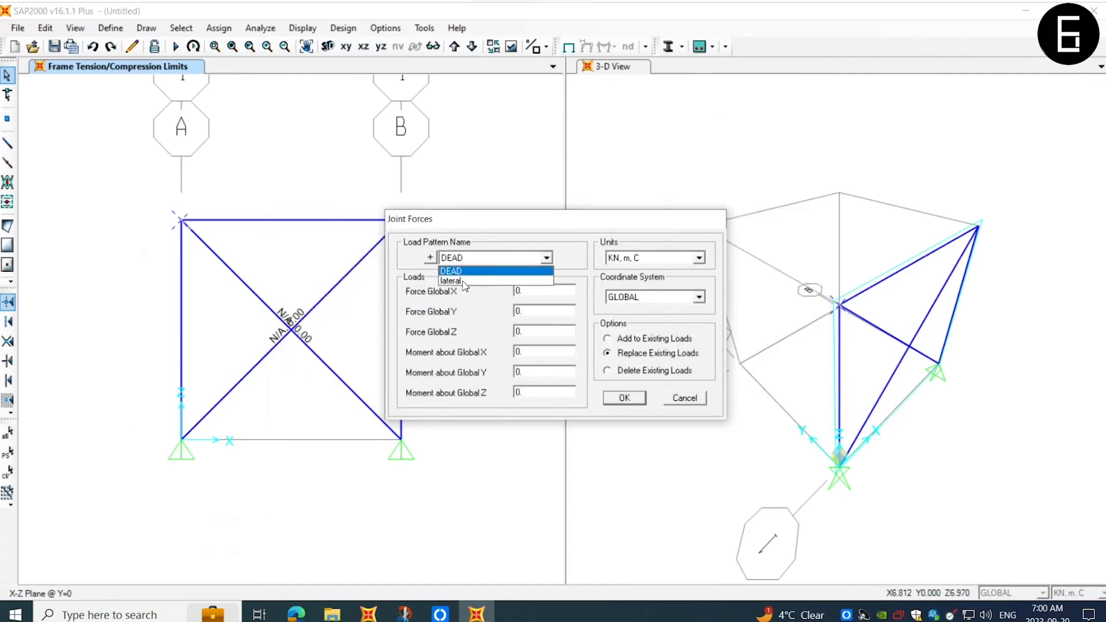
pyautogui.click(451, 280)
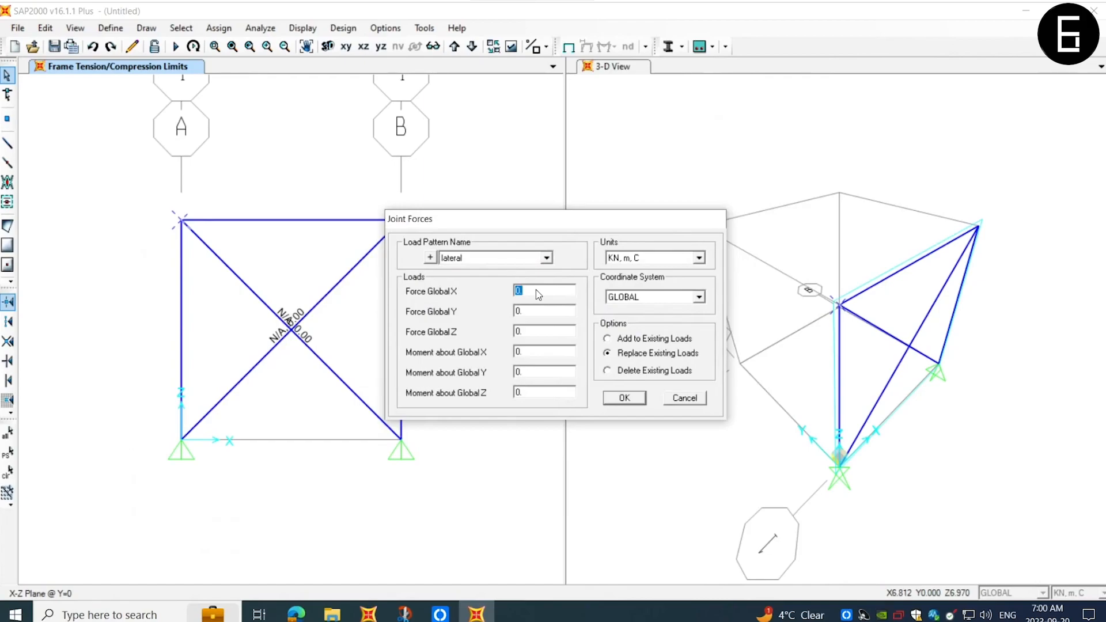
pyautogui.moveTo(282, 259)
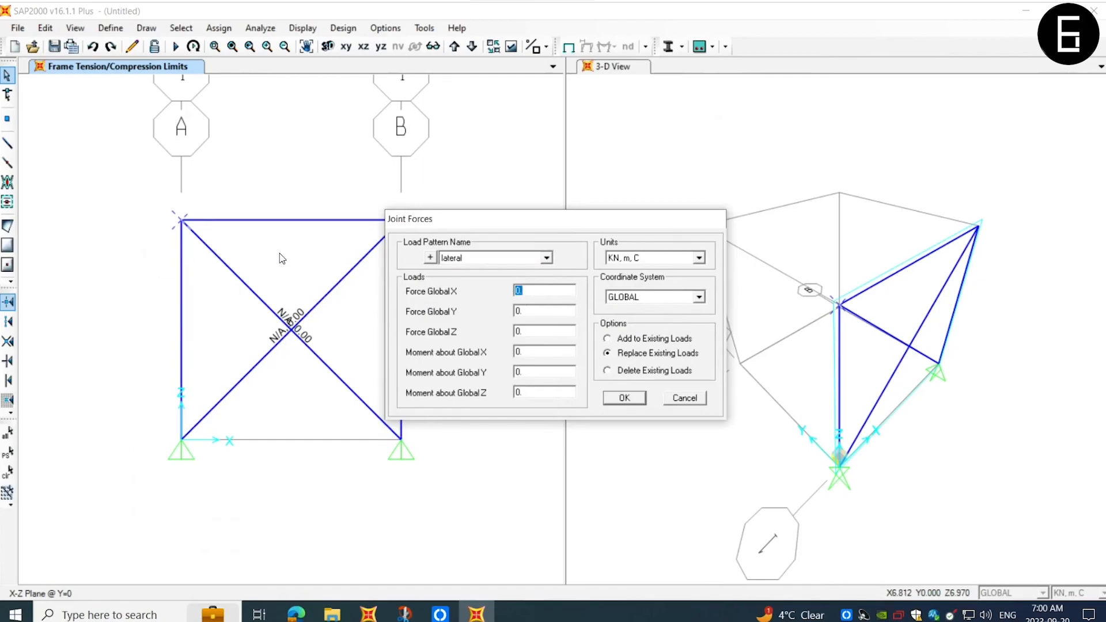
pyautogui.moveTo(589, 319)
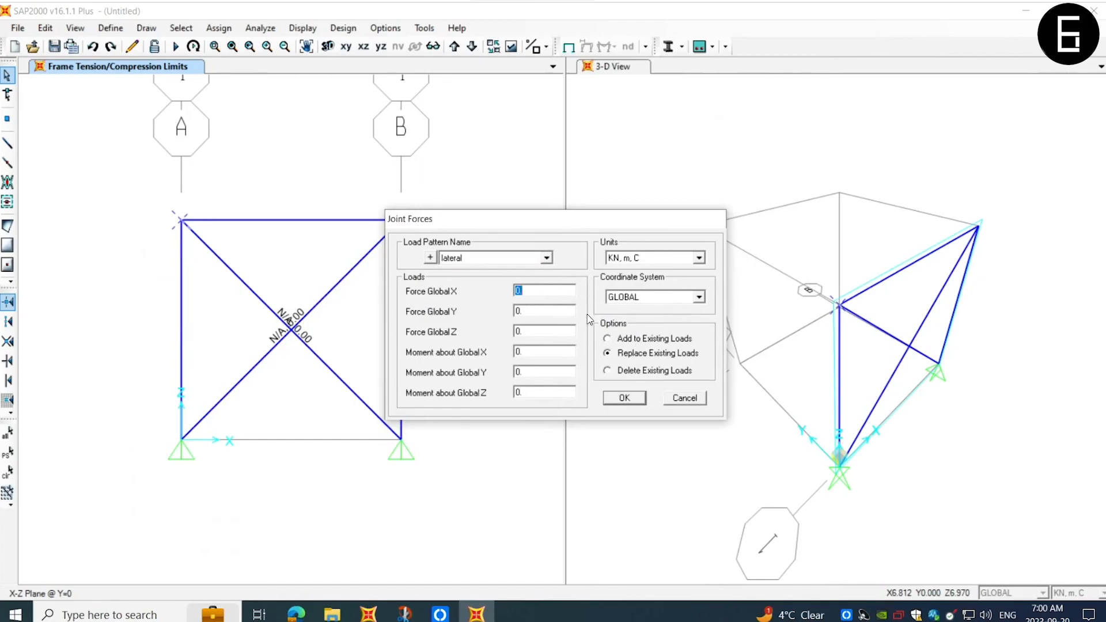
pyautogui.write('20')
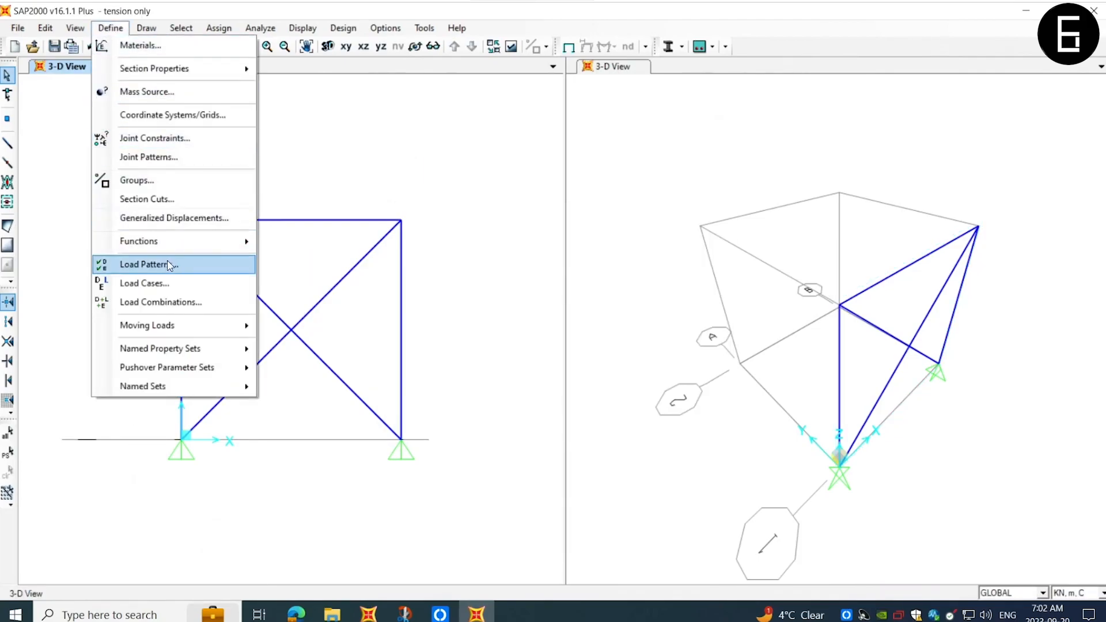
# - Add the DEAD load pattern at scale factor 1 to the nonlinear lateral load case
pyautogui.click(145, 284)
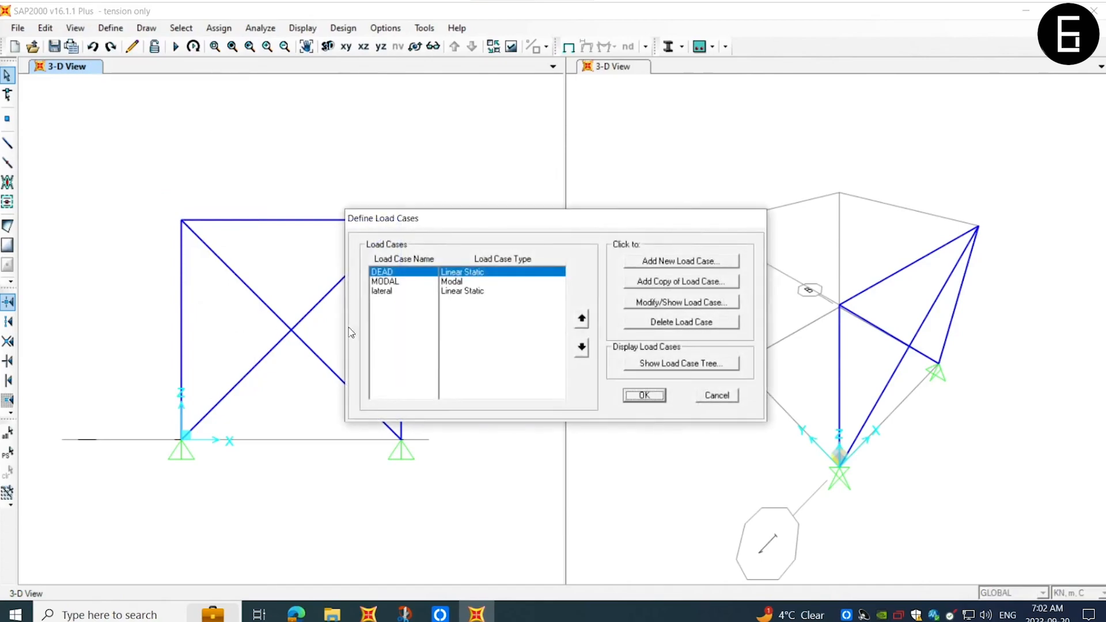
pyautogui.moveTo(485, 291)
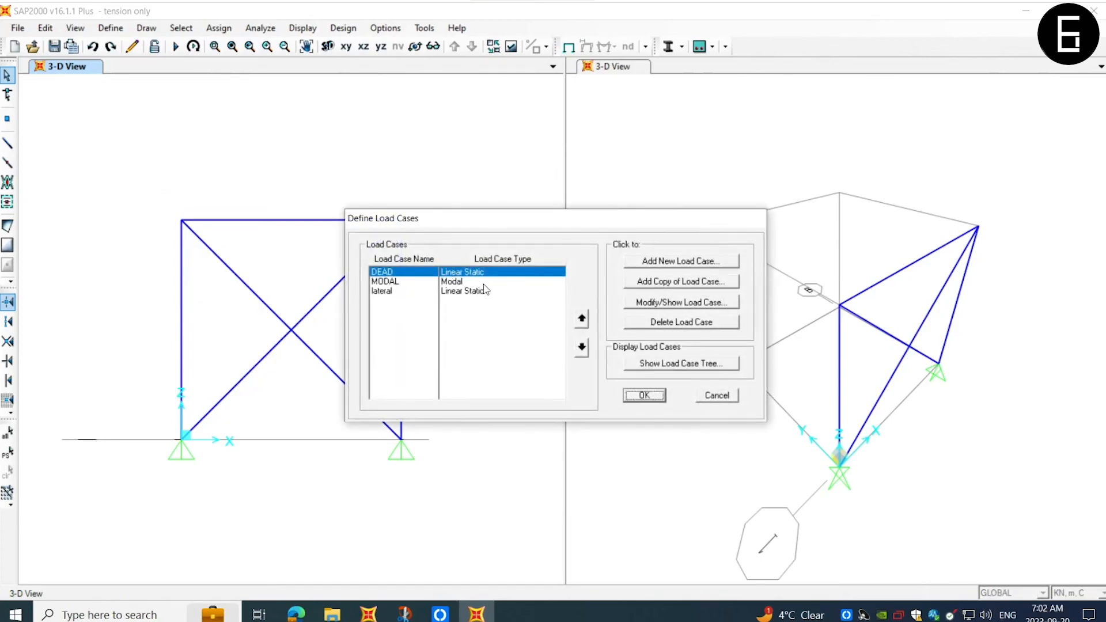
pyautogui.moveTo(481, 297)
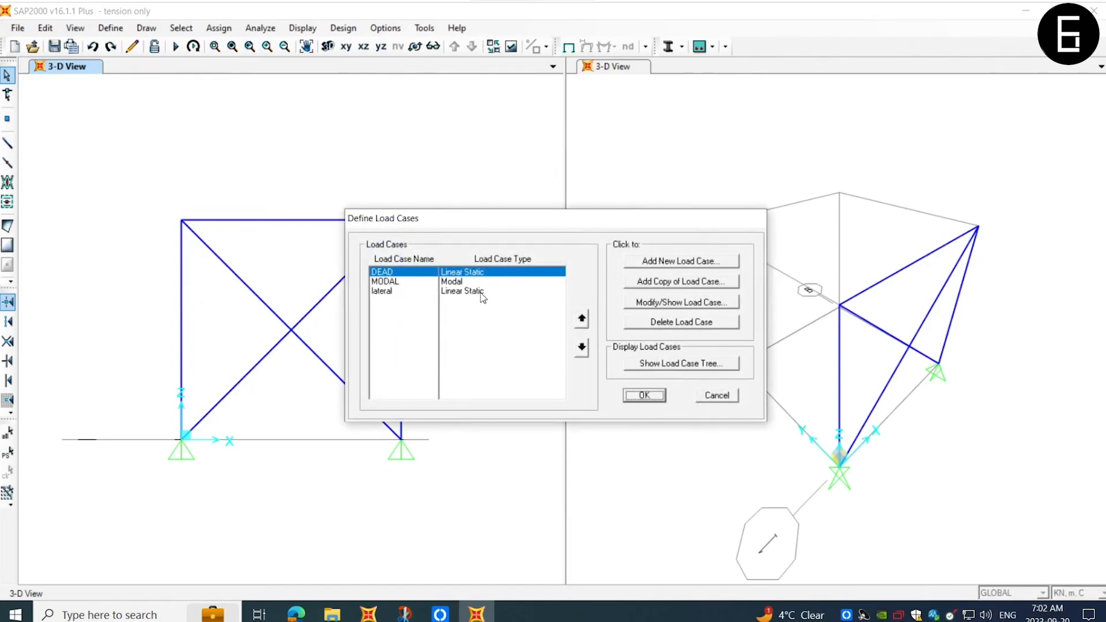
pyautogui.click(395, 291)
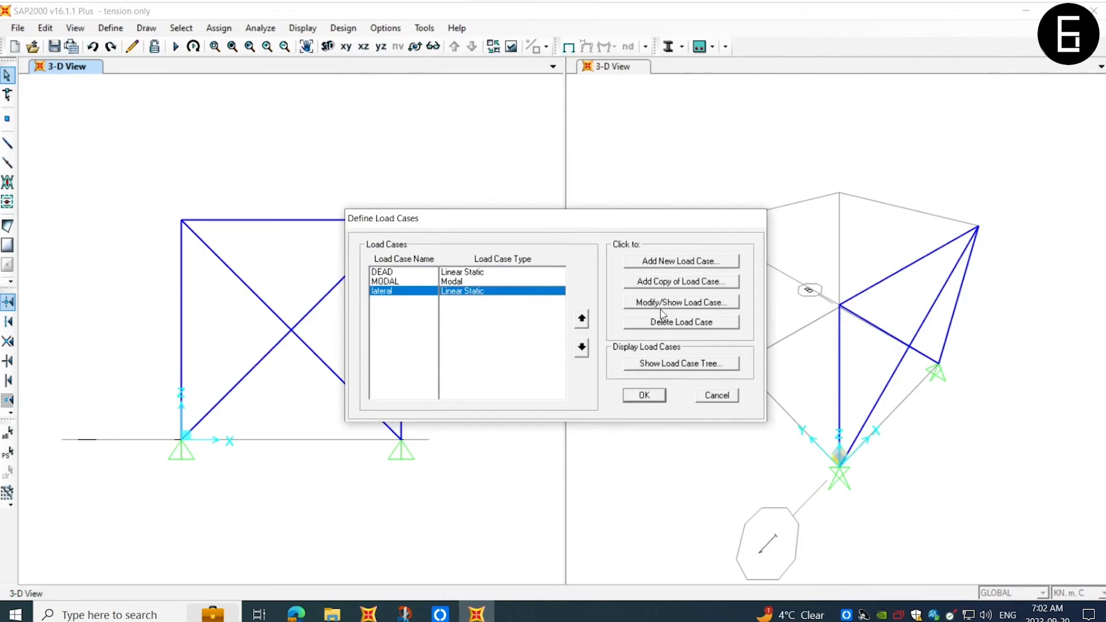
pyautogui.click(681, 302)
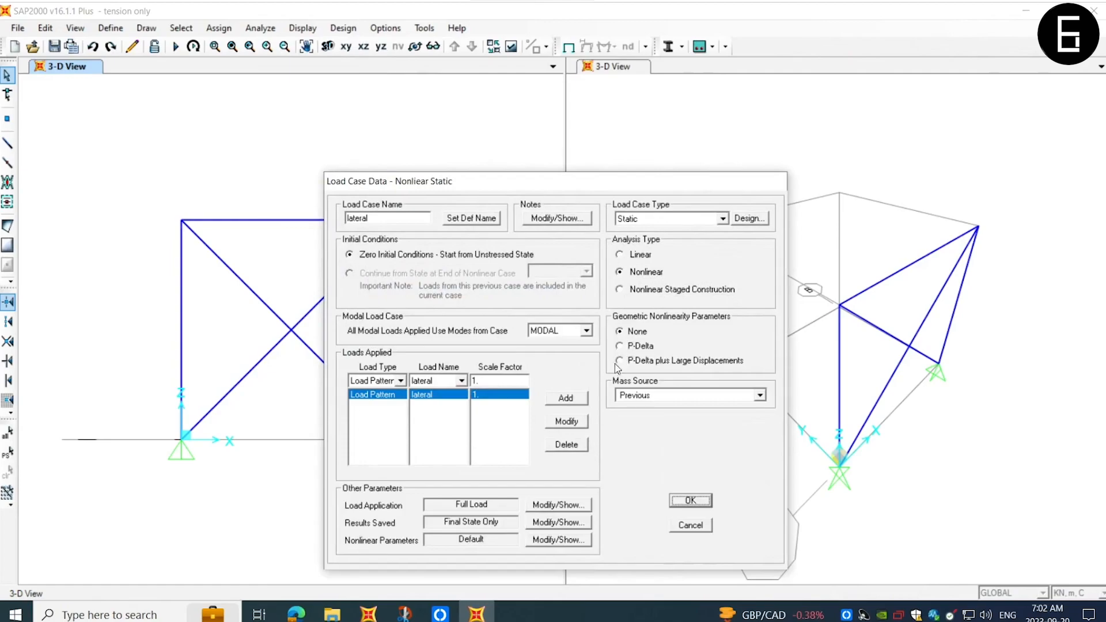
pyautogui.moveTo(426, 487)
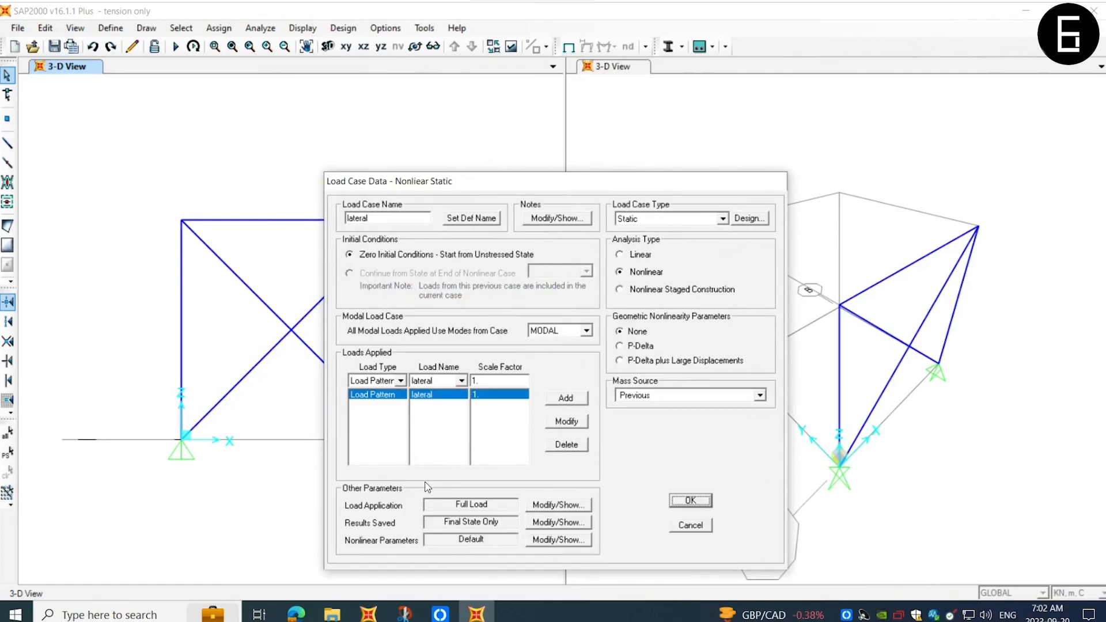
pyautogui.moveTo(456, 448)
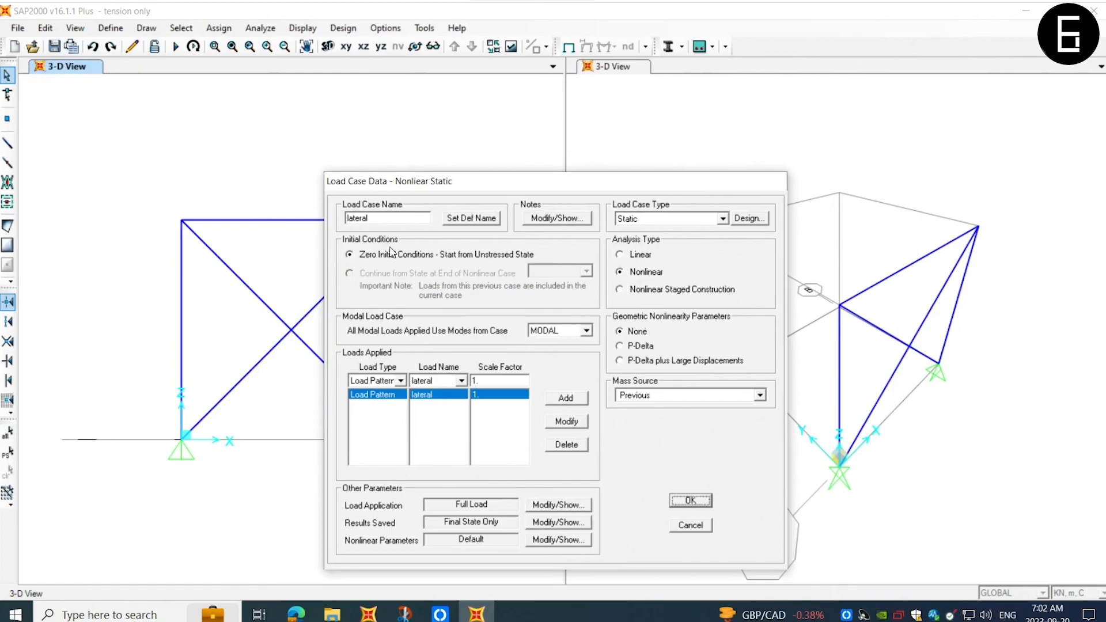
pyautogui.moveTo(377, 384)
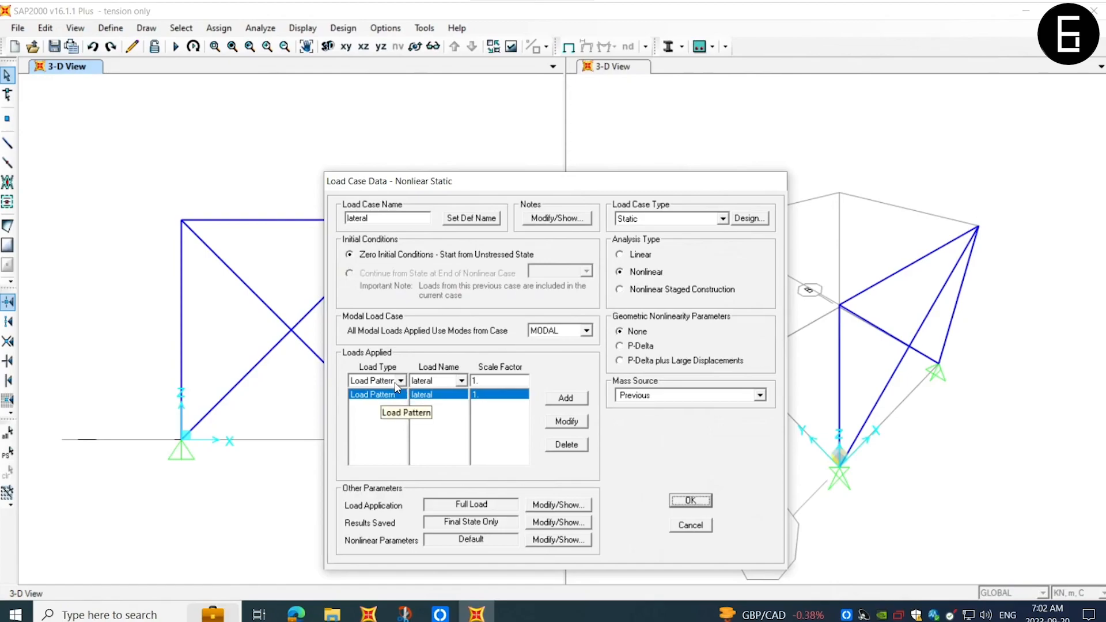
pyautogui.click(401, 381)
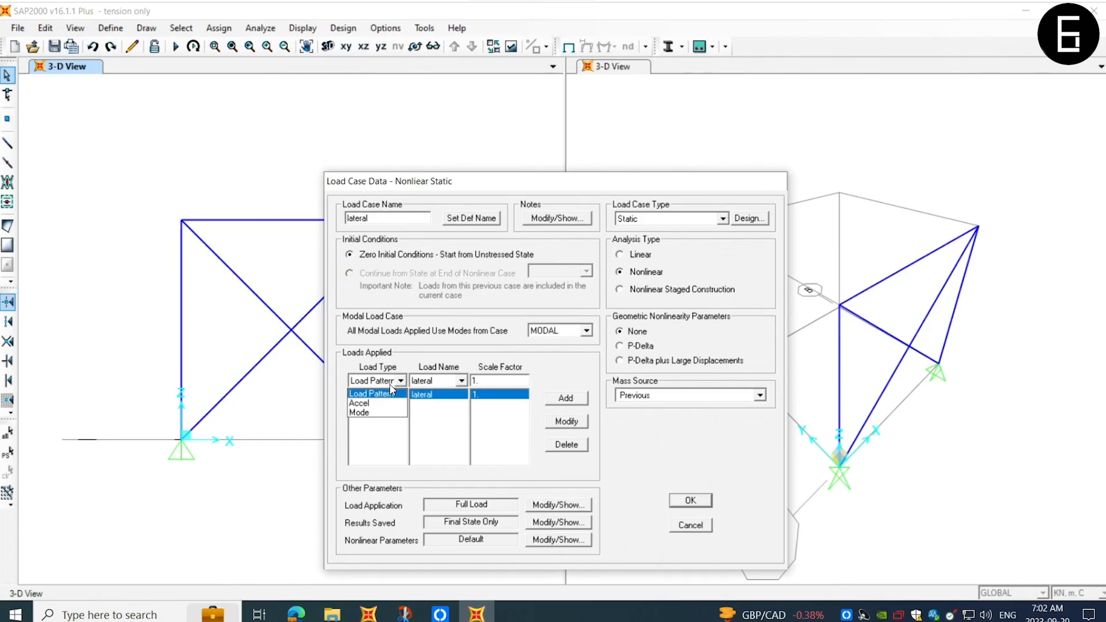
pyautogui.click(370, 394)
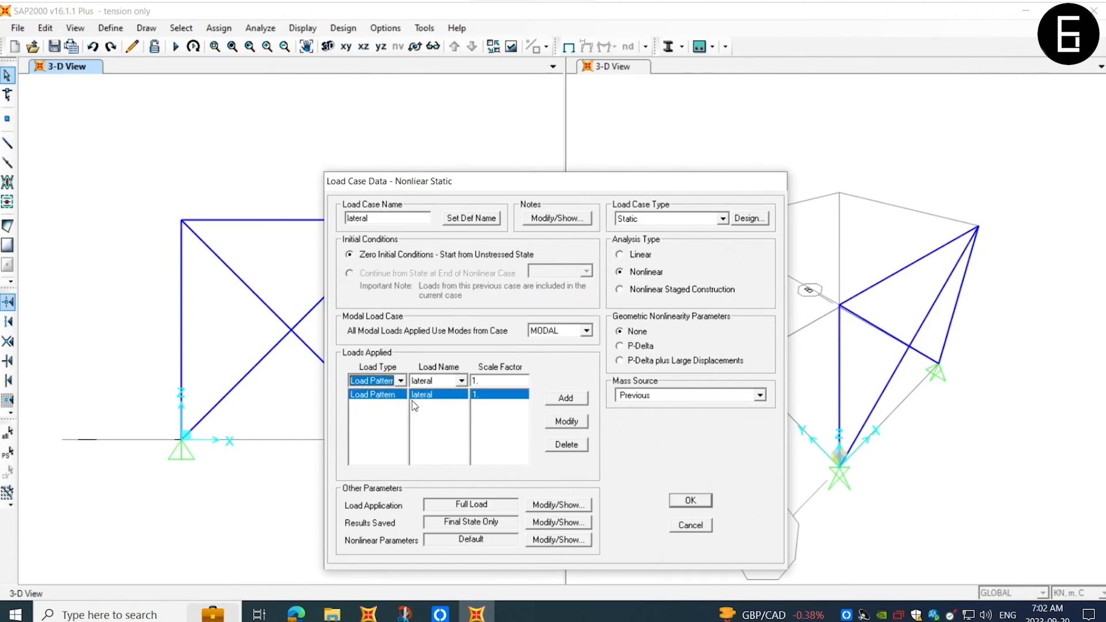
pyautogui.click(462, 380)
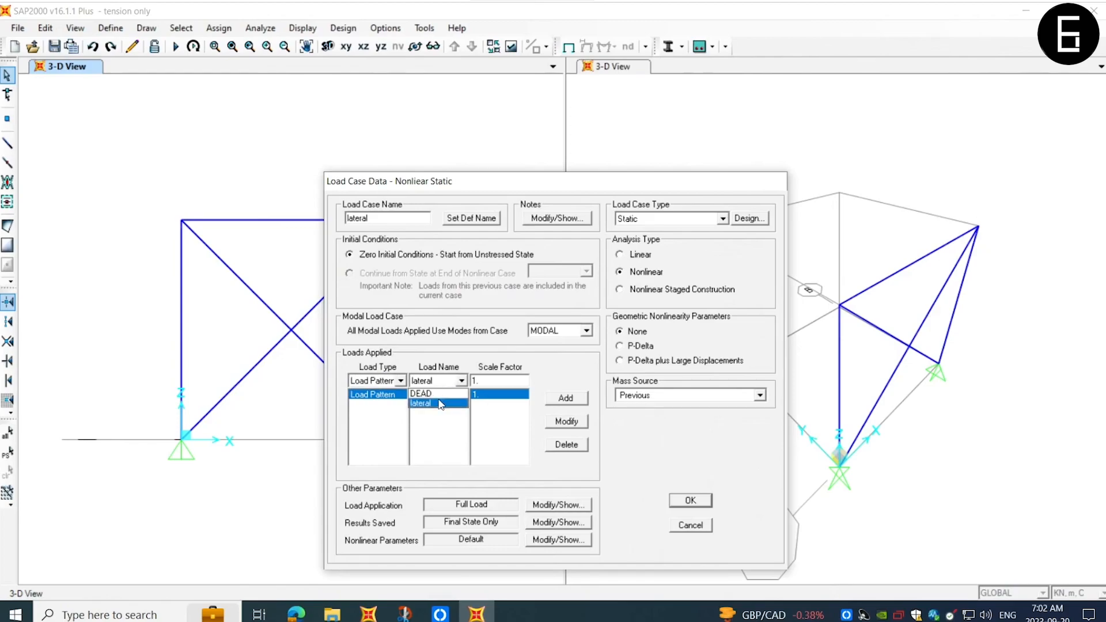
pyautogui.click(421, 394)
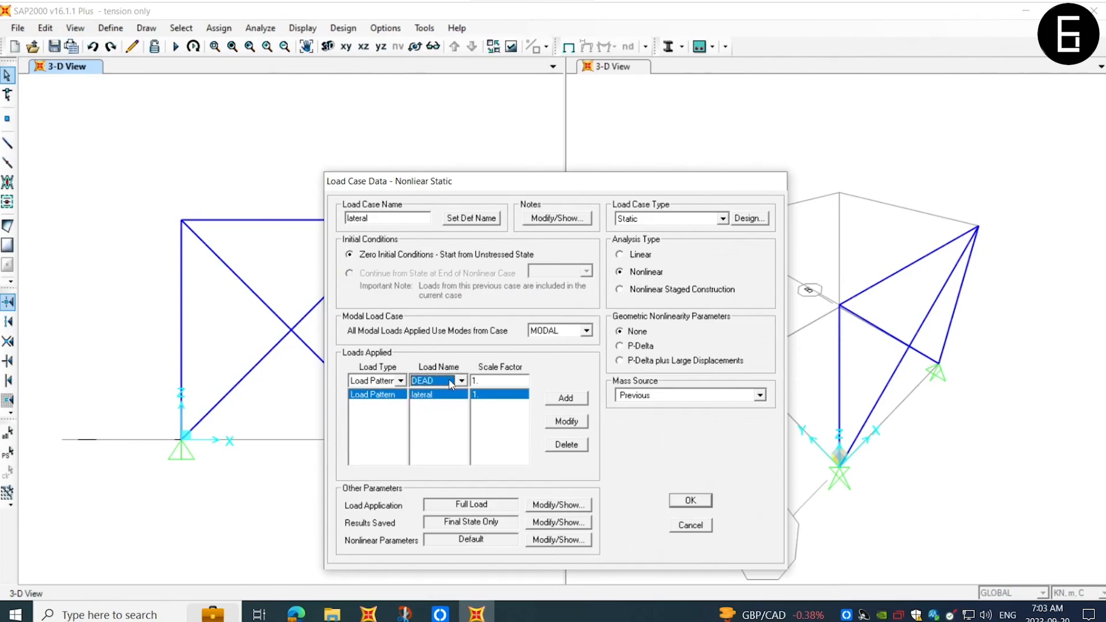
pyautogui.click(566, 399)
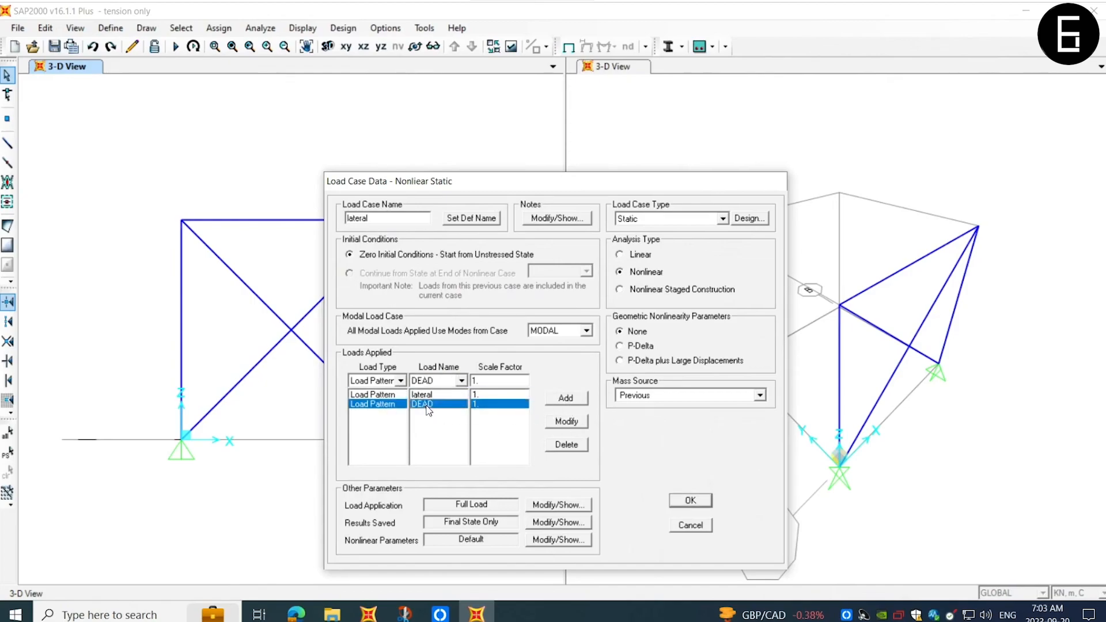
pyautogui.click(430, 394)
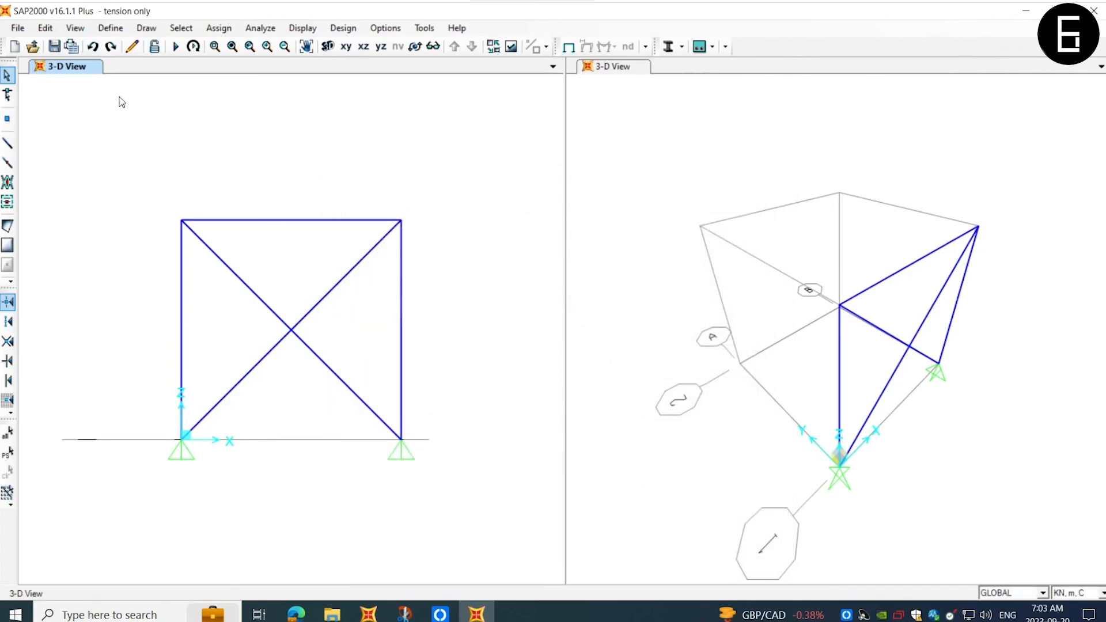
# - Run the analysis for the DEAD, MODAL and lateral load cases
pyautogui.click(176, 46)
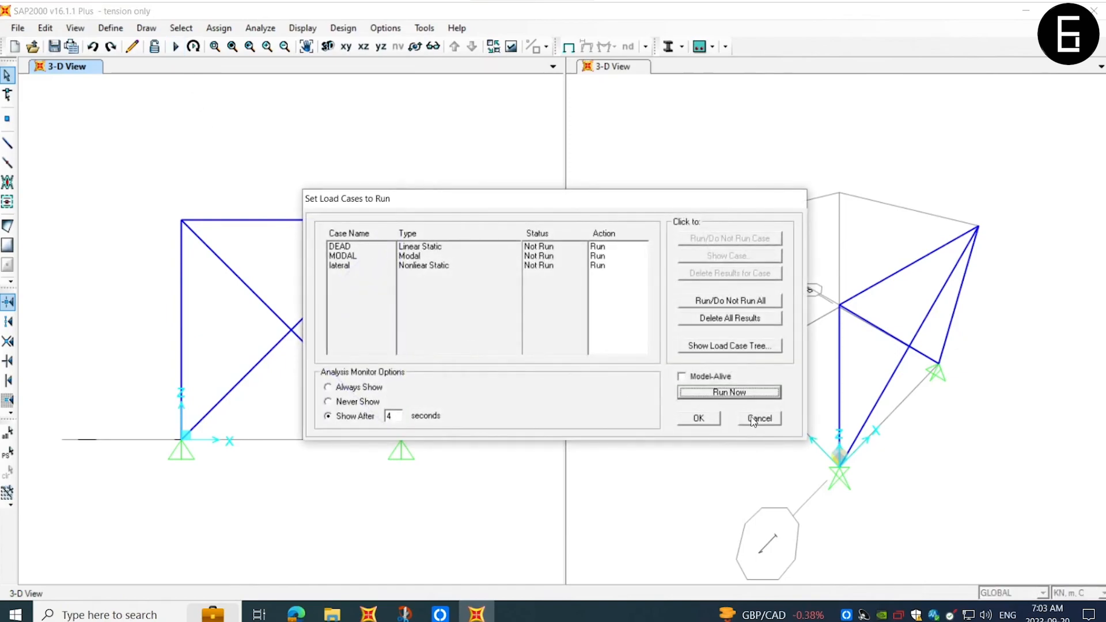
pyautogui.click(729, 392)
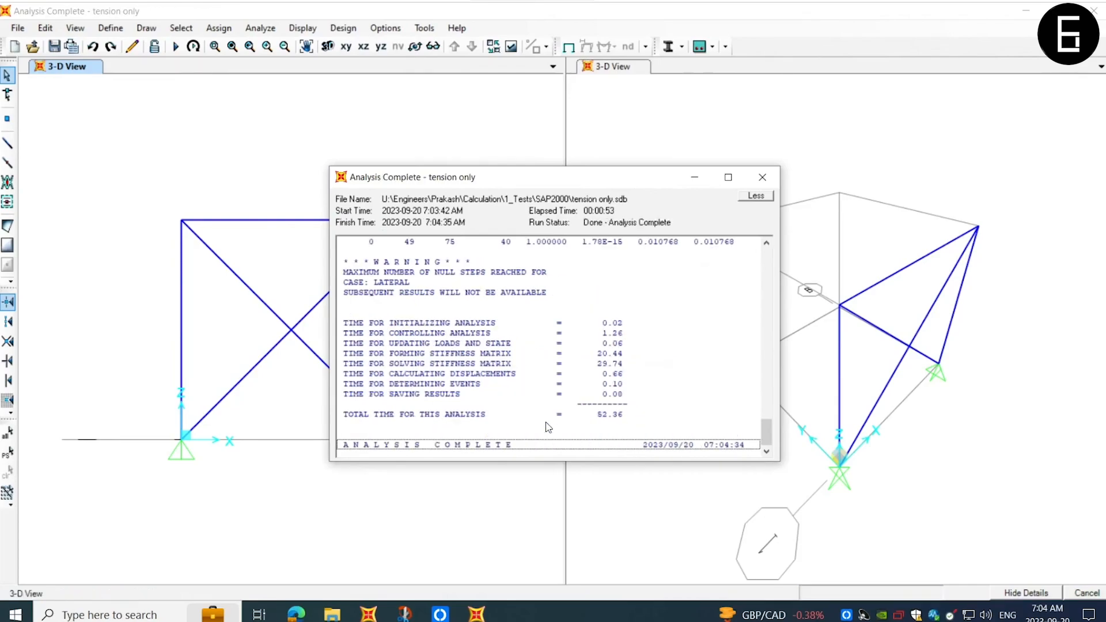
# - Close the analysis report and show values on the lateral case's axial force diagram
pyautogui.click(762, 177)
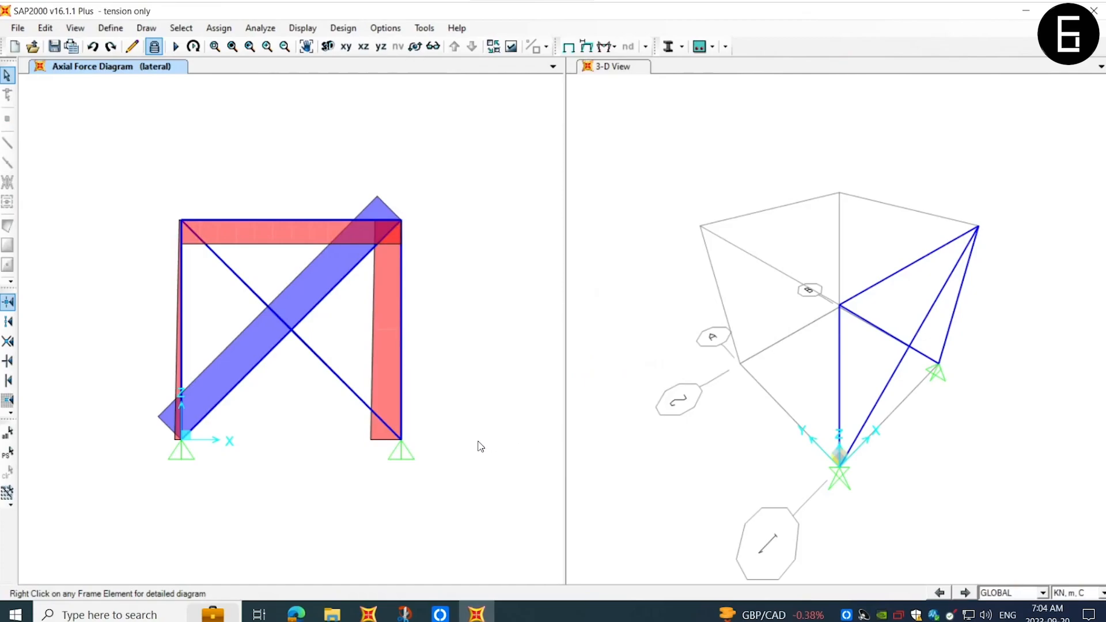
pyautogui.moveTo(420, 143)
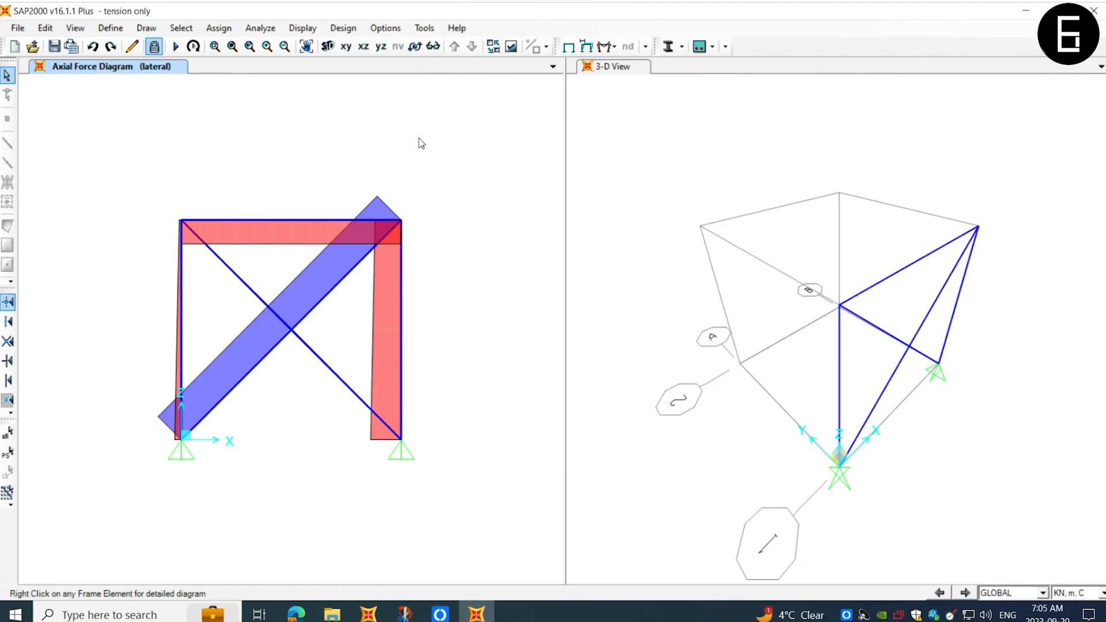
pyautogui.moveTo(598, 78)
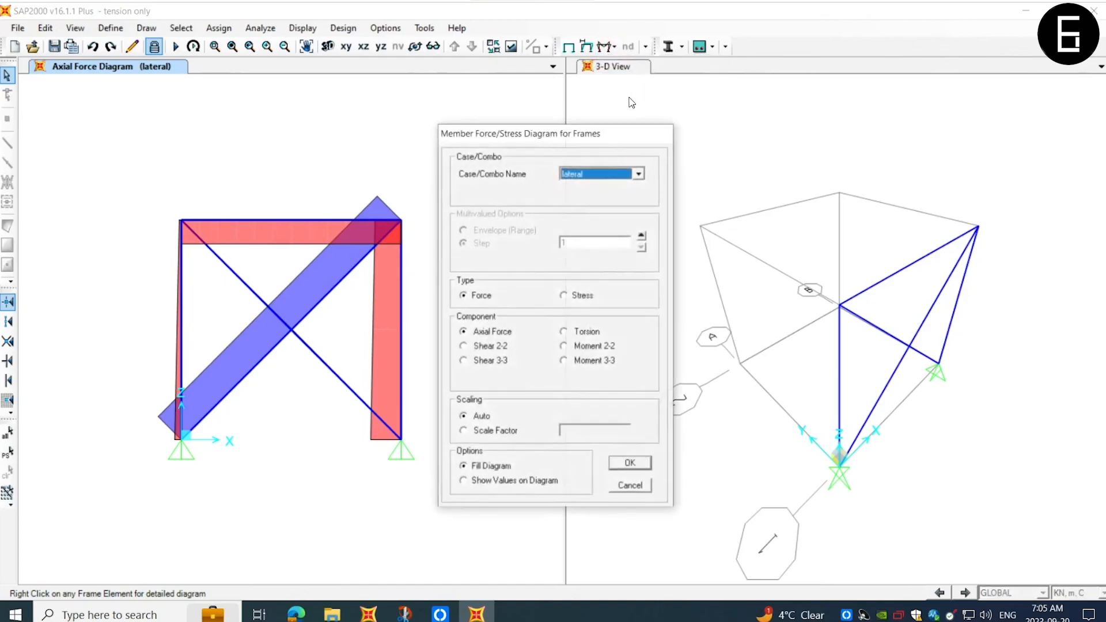
pyautogui.moveTo(556, 448)
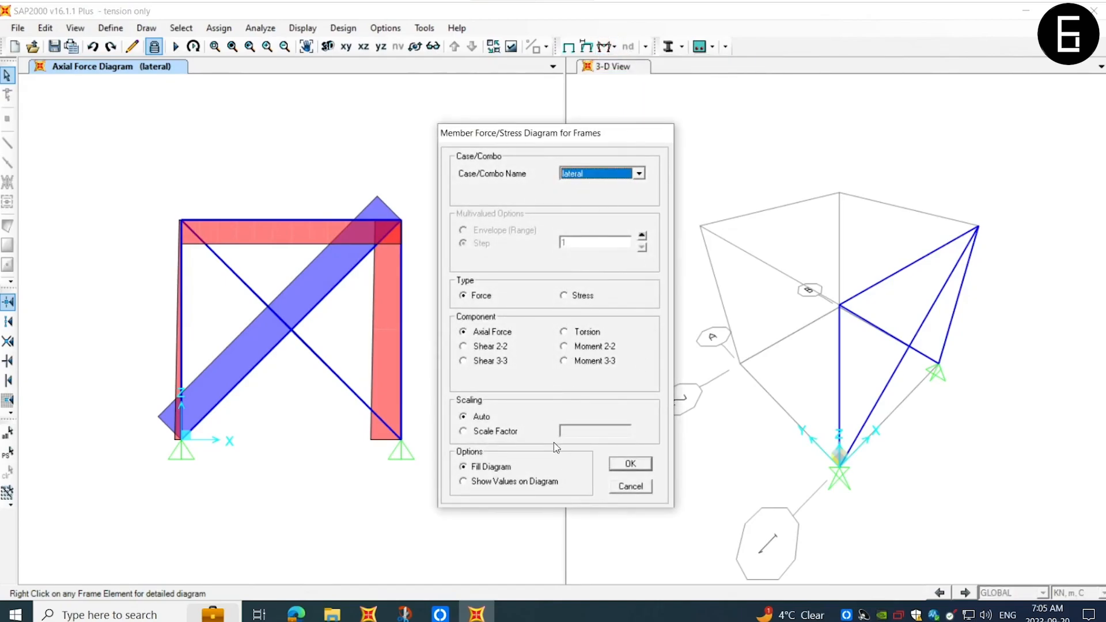
pyautogui.moveTo(499, 487)
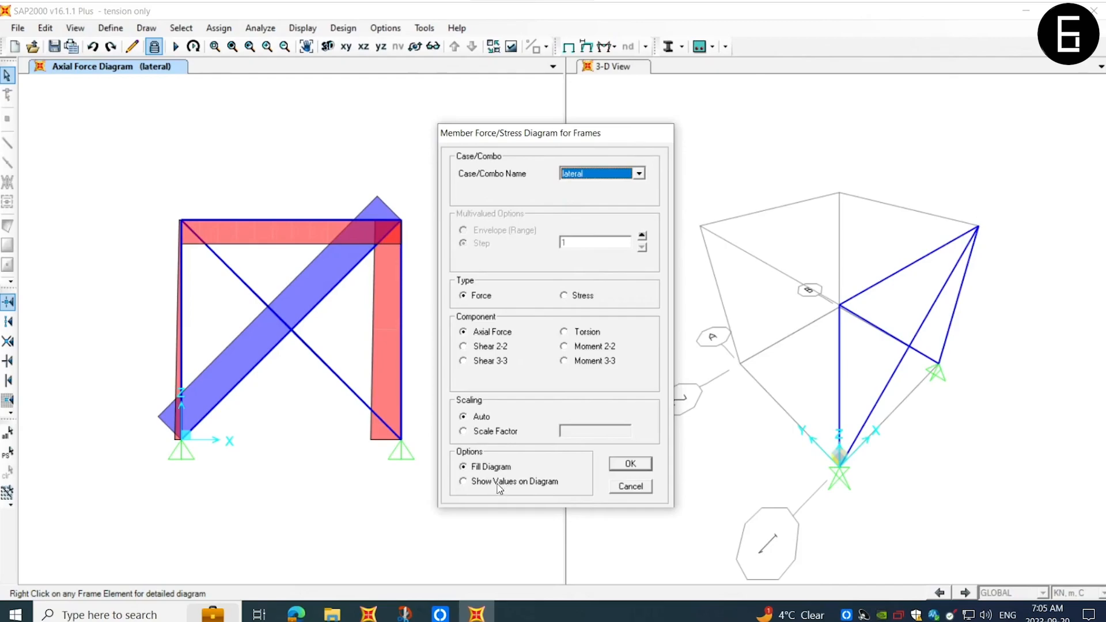
pyautogui.click(630, 464)
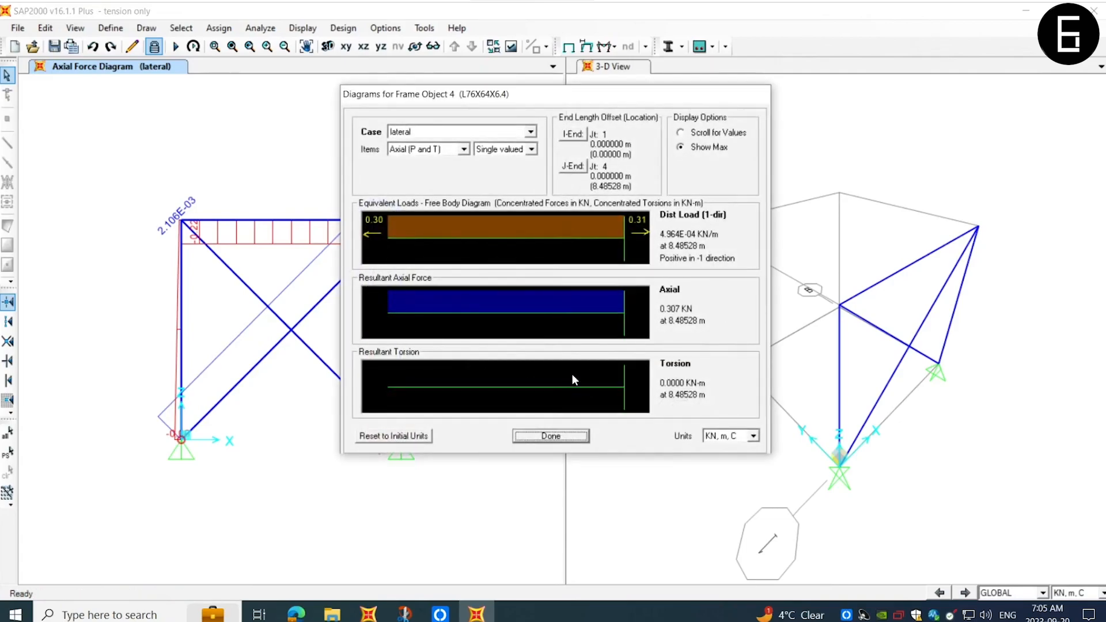
pyautogui.click(681, 132)
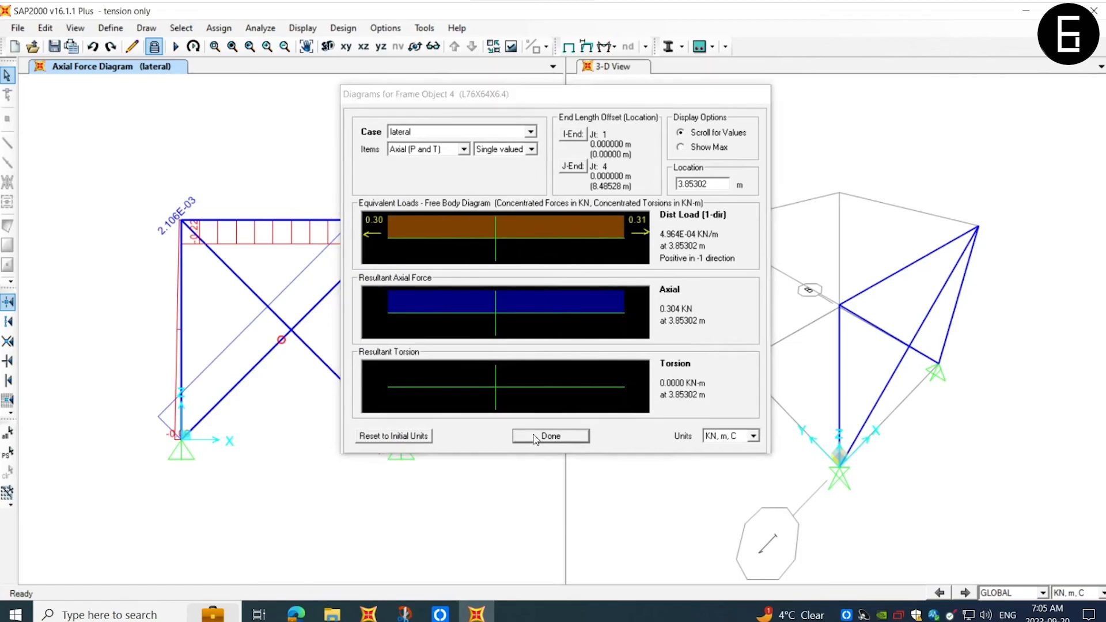
pyautogui.click(550, 436)
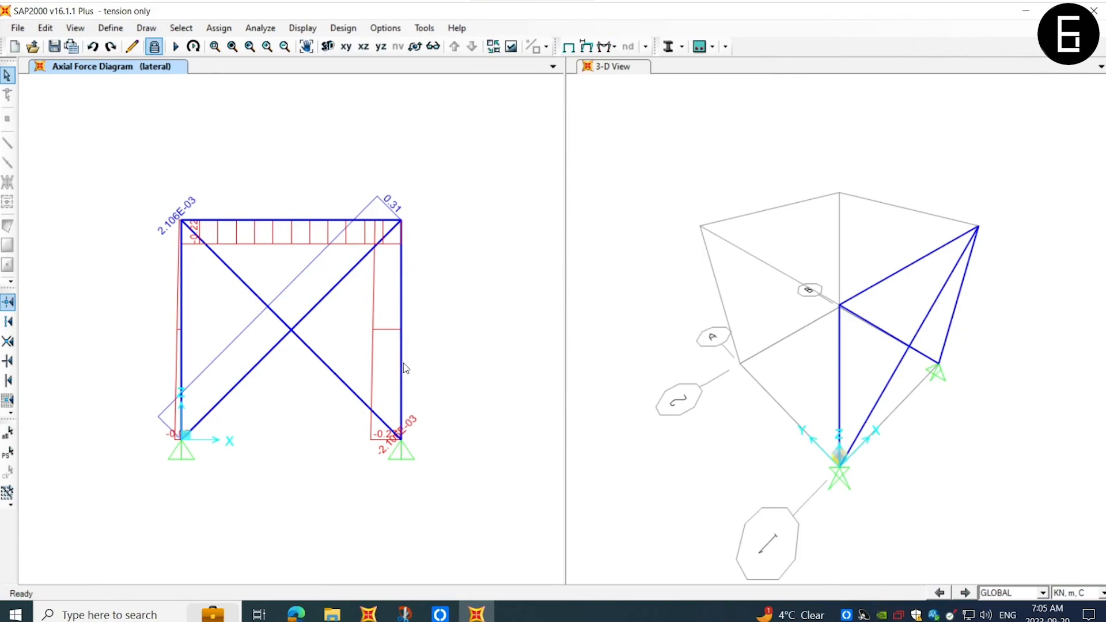
pyautogui.moveTo(440, 387)
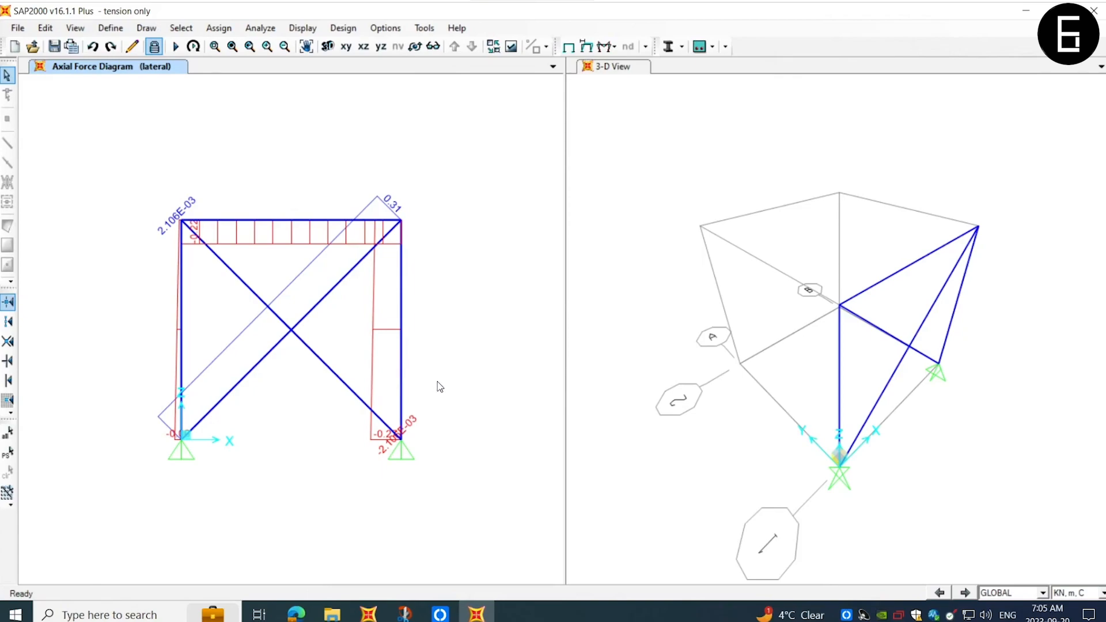